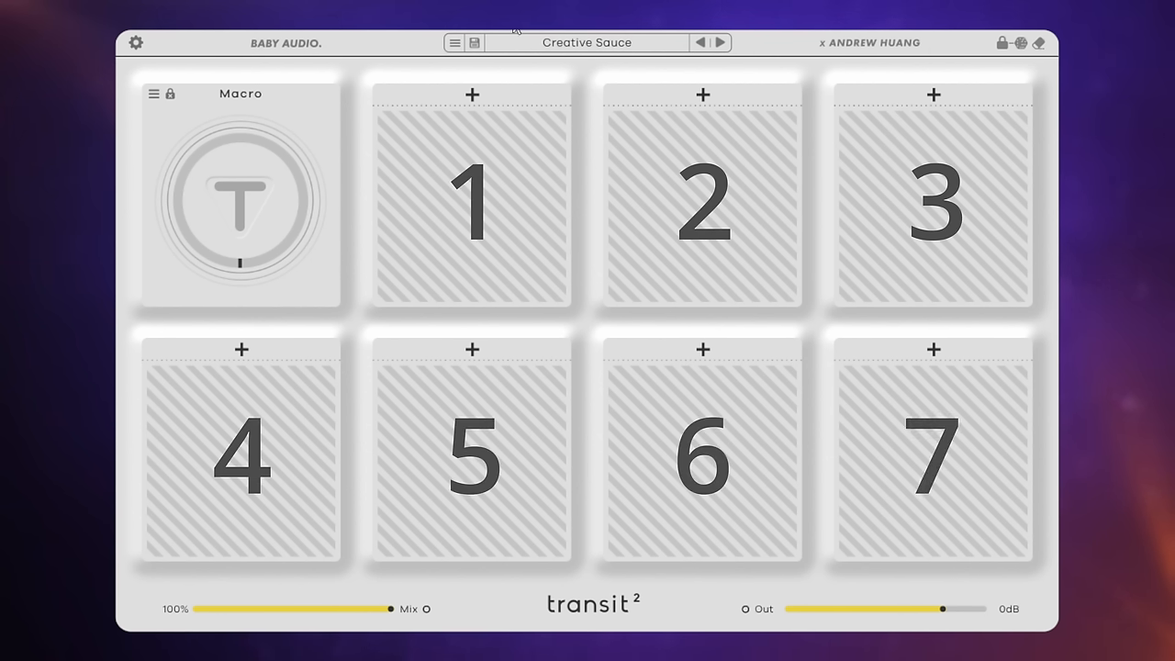
- Load a Retro Reverb module into the first effect slot
{"action": "left_click", "coordinate": [471, 95]}
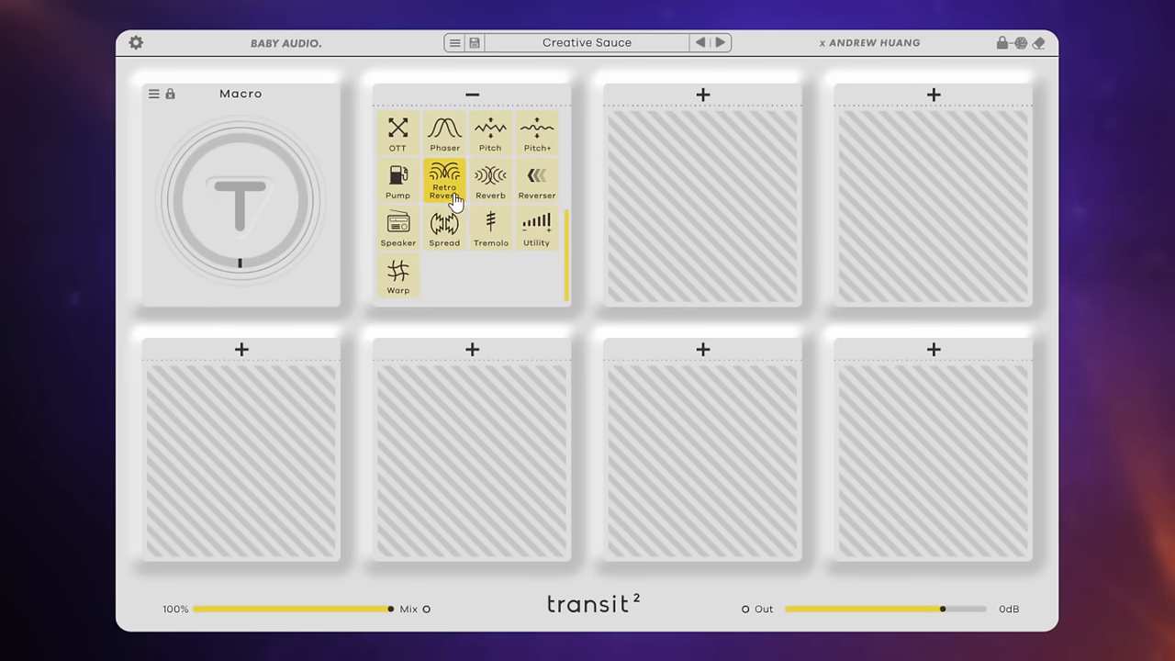
{"action": "left_click", "coordinate": [444, 180]}
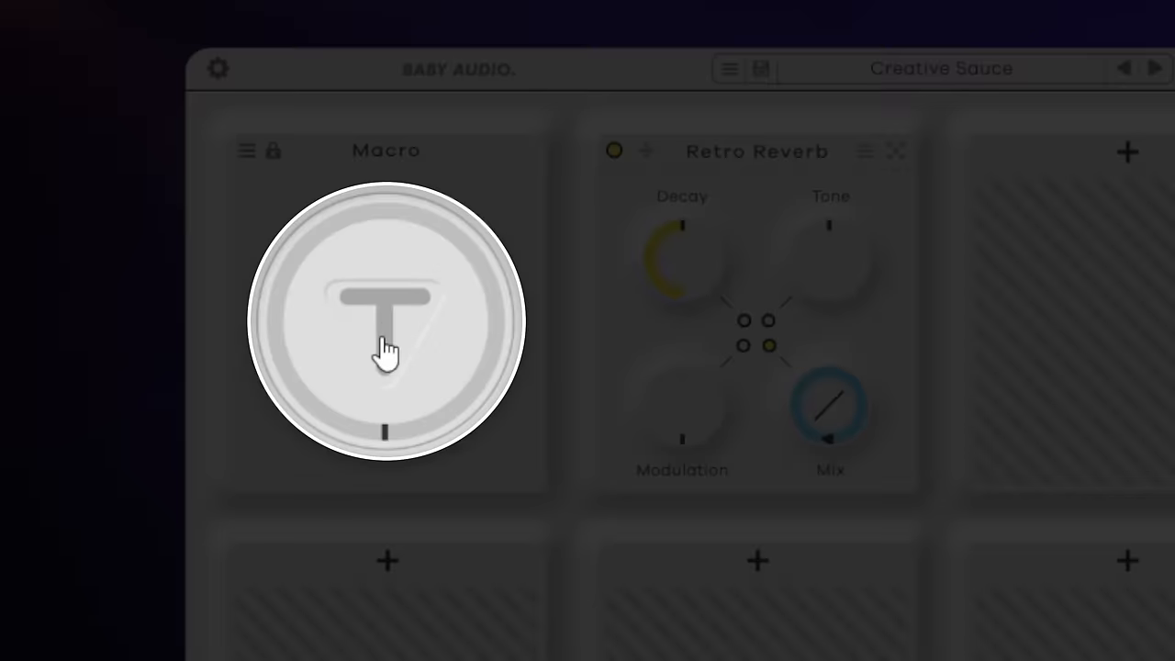
- Link Retro Reverb's Mix to the Macro with a set range, sweeping the Macro
{"action": "left_click_drag", "start_coordinate": [386, 344], "coordinate": [394, 211]}
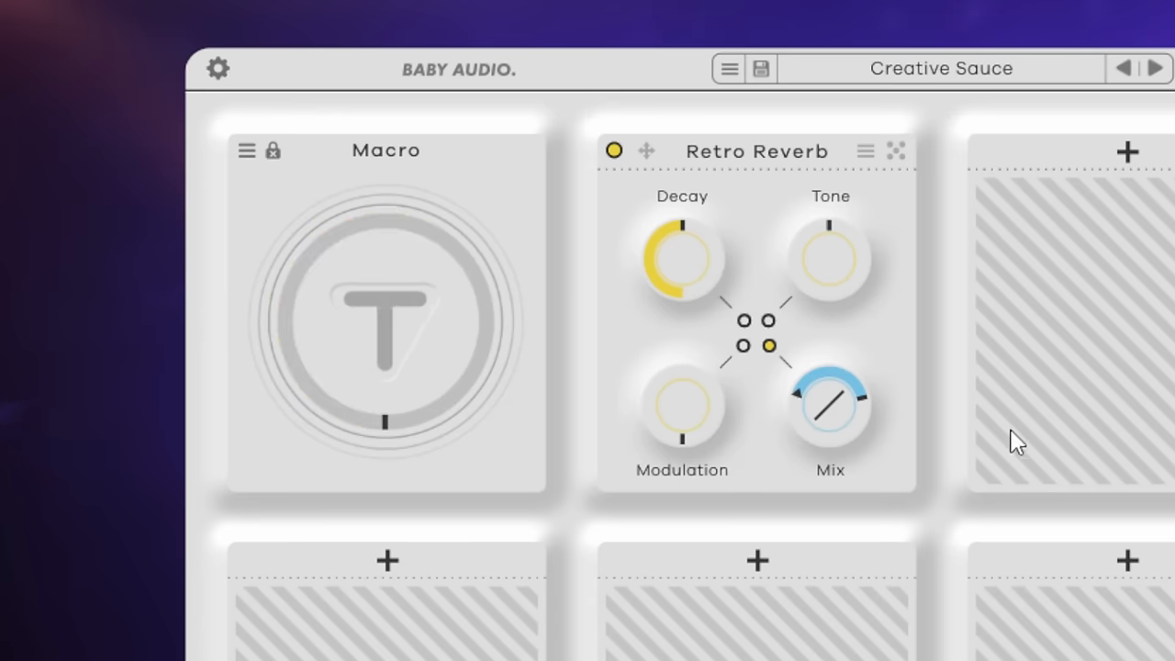
{"action": "left_click_drag", "start_coordinate": [829, 409], "coordinate": [839, 381]}
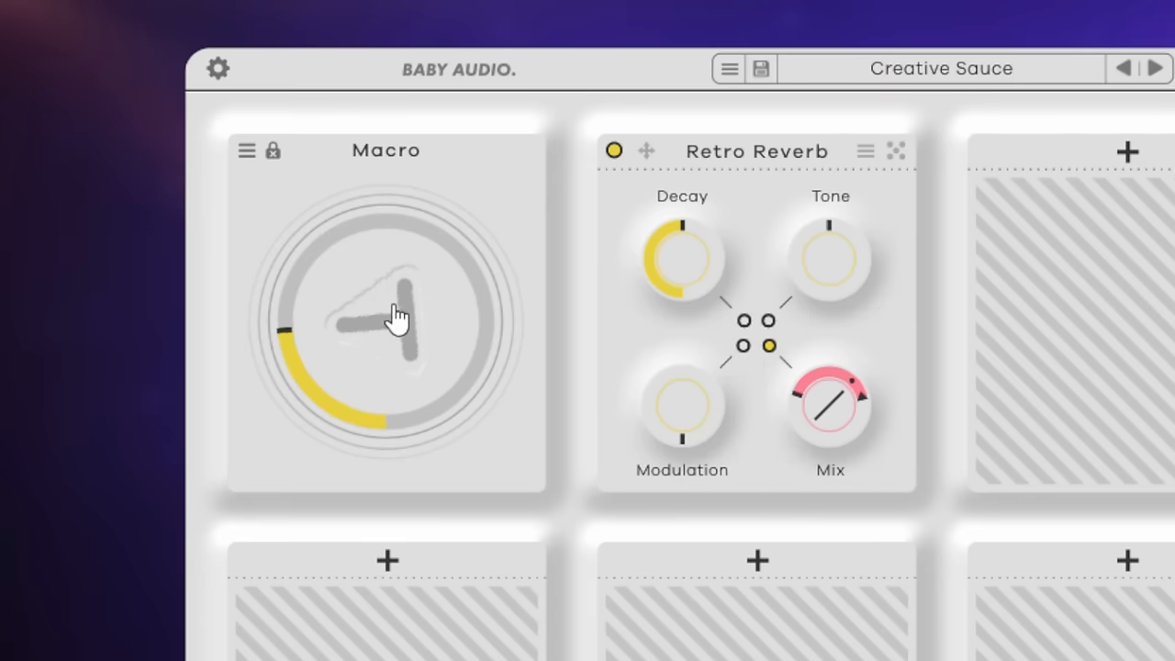
{"action": "left_click_drag", "start_coordinate": [395, 317], "coordinate": [402, 261]}
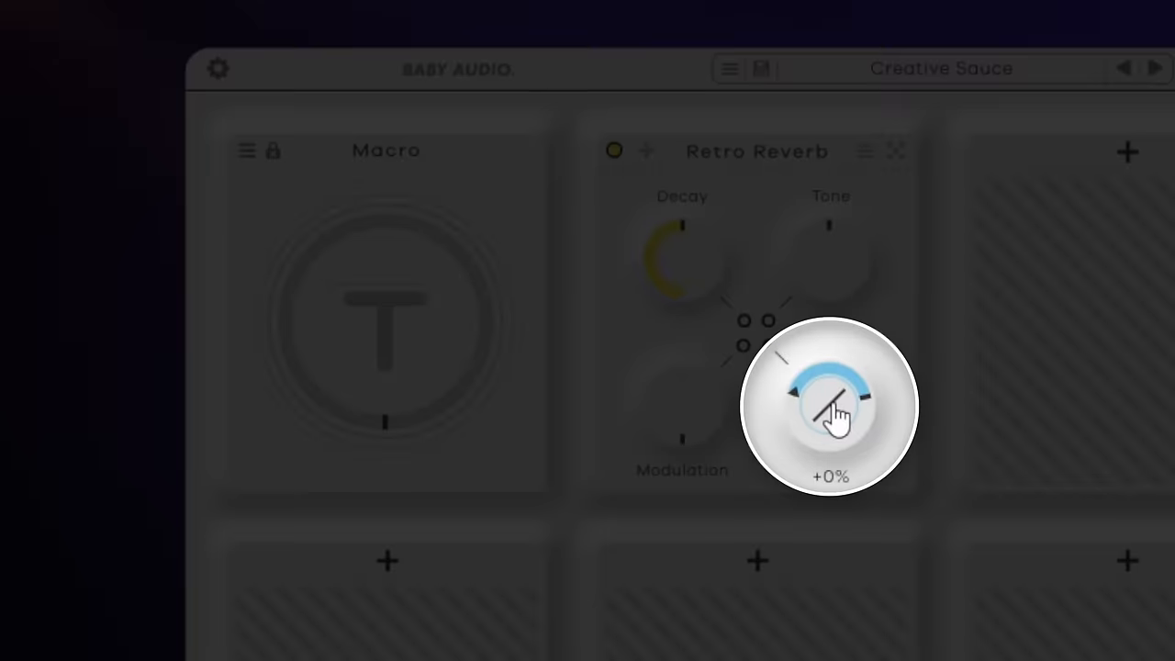
- Bend the Mix modulation into a curve and sweep the Macro through its range
{"action": "left_click_drag", "start_coordinate": [826, 413], "coordinate": [826, 359]}
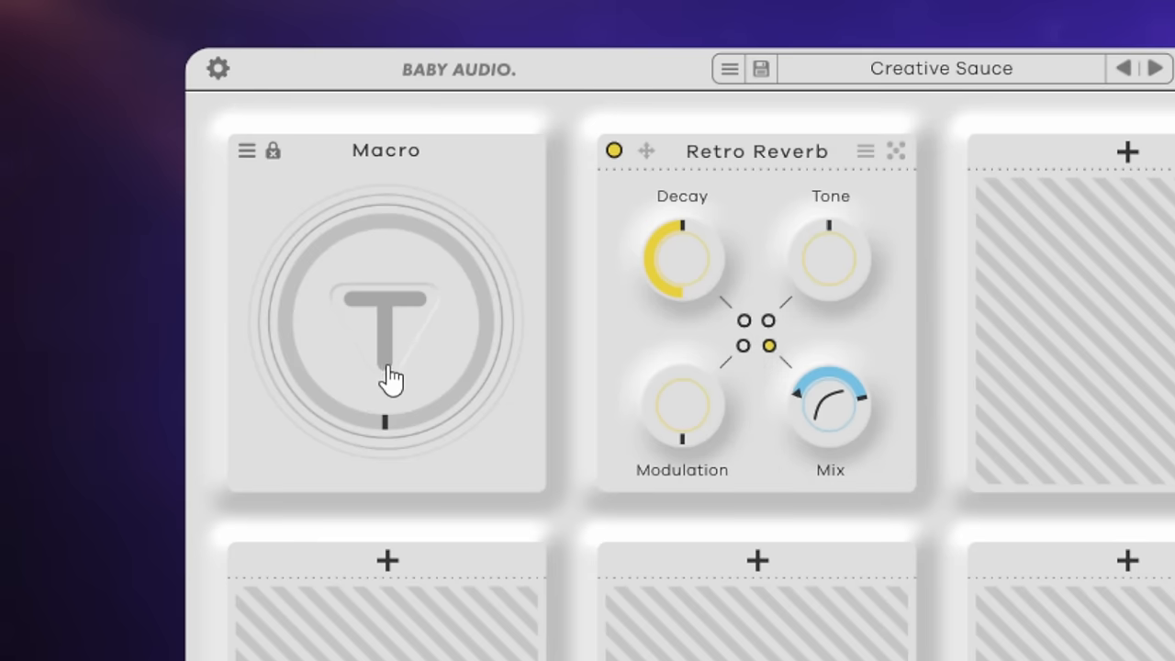
{"action": "left_click_drag", "start_coordinate": [386, 377], "coordinate": [377, 422]}
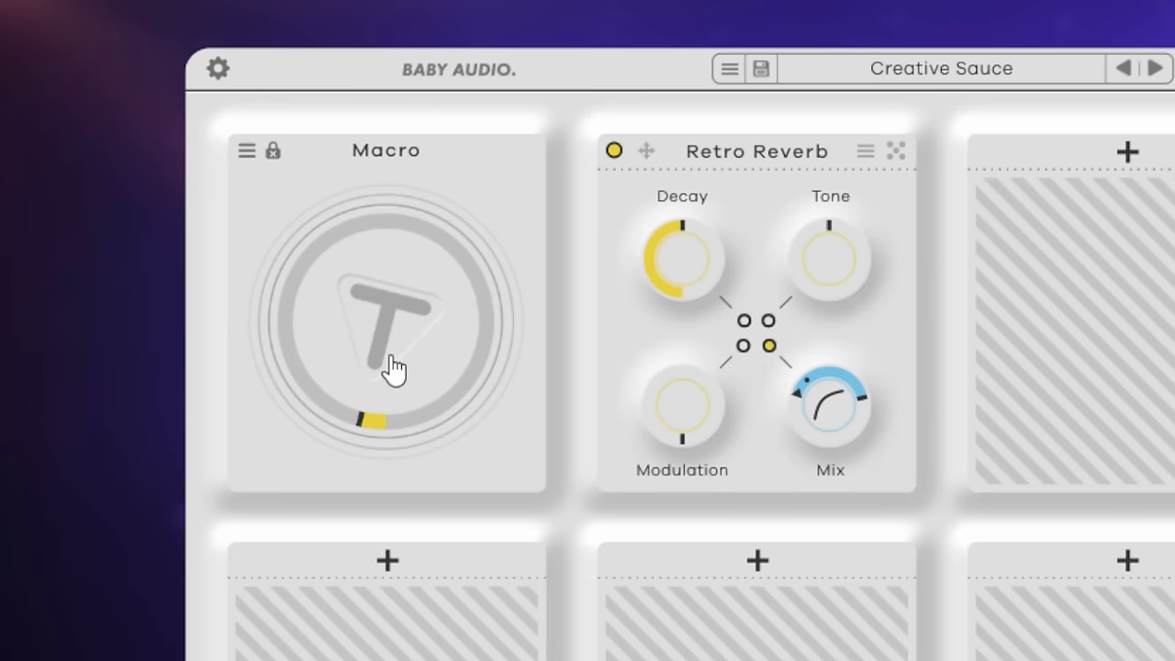
{"action": "left_click_drag", "start_coordinate": [395, 367], "coordinate": [385, 317]}
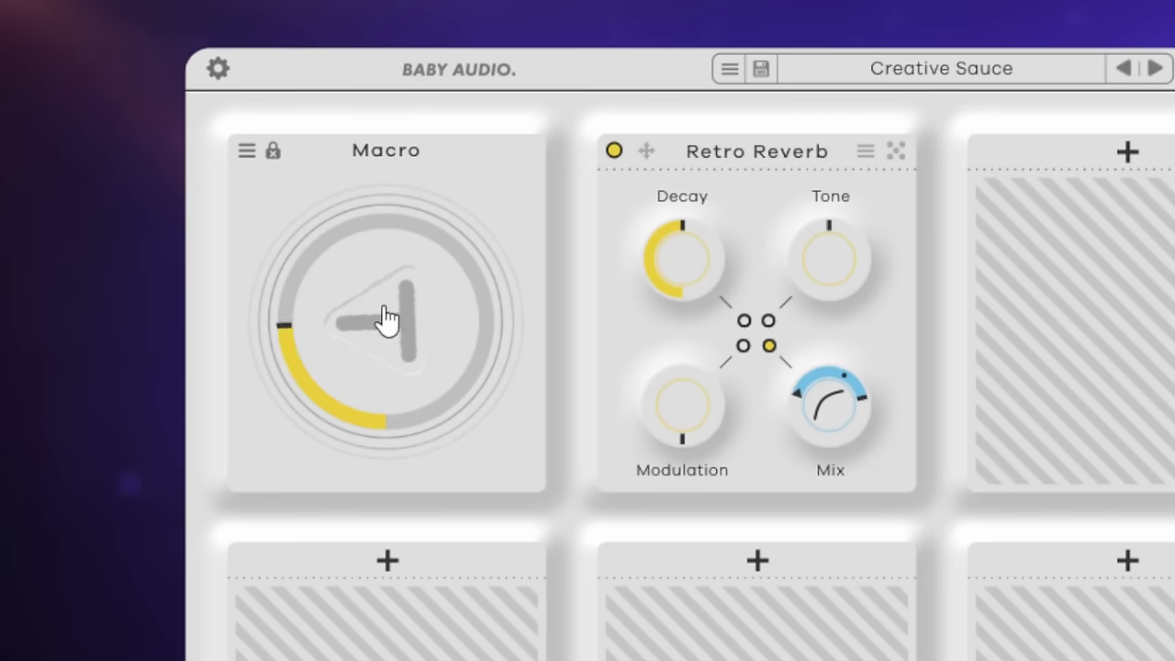
{"action": "left_click_drag", "start_coordinate": [386, 316], "coordinate": [395, 207]}
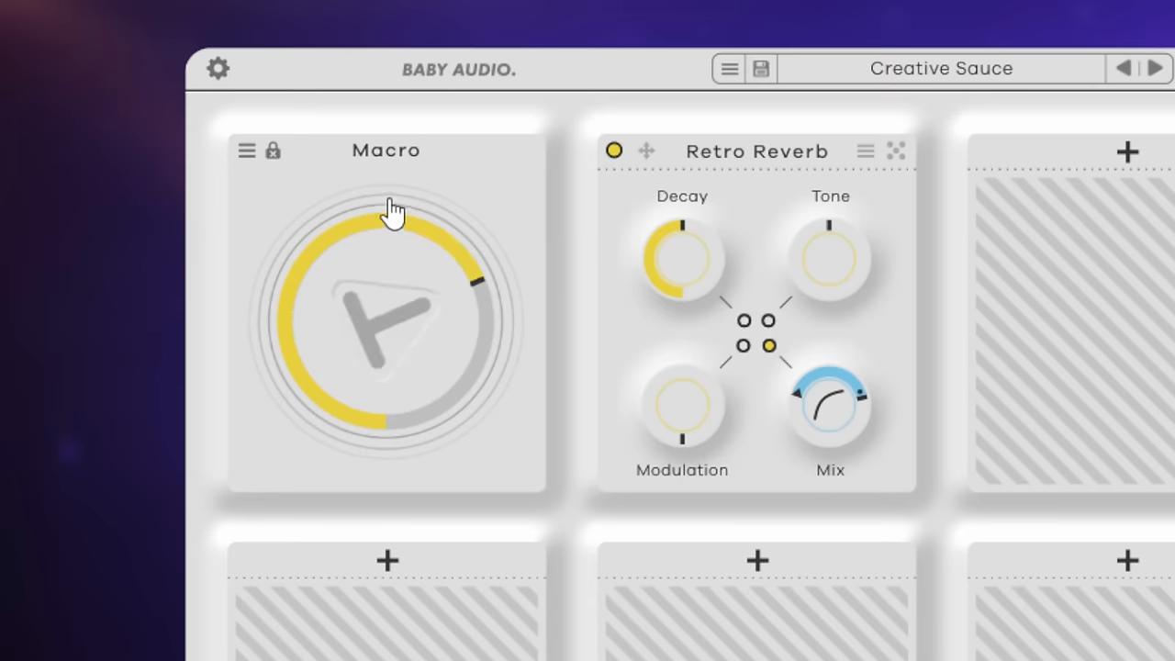
{"action": "left_click_drag", "start_coordinate": [392, 211], "coordinate": [379, 323]}
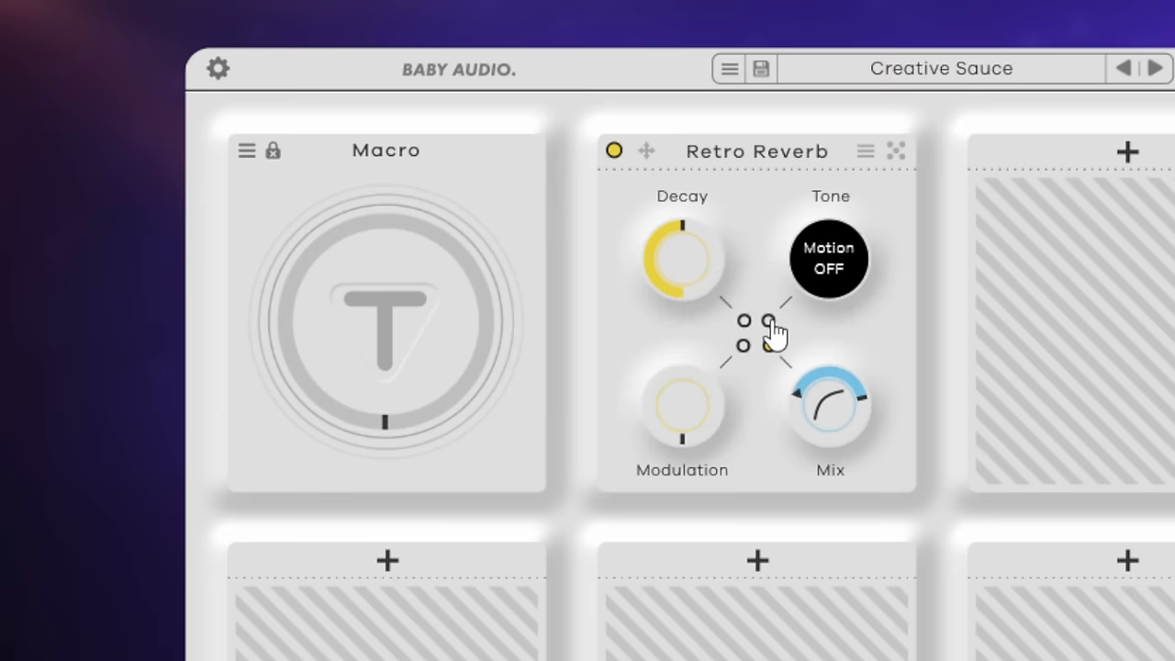
- Enable Macro modulation on Tone and sweep the Macro to move Decay, Tone and Mix
{"action": "left_click", "coordinate": [768, 320]}
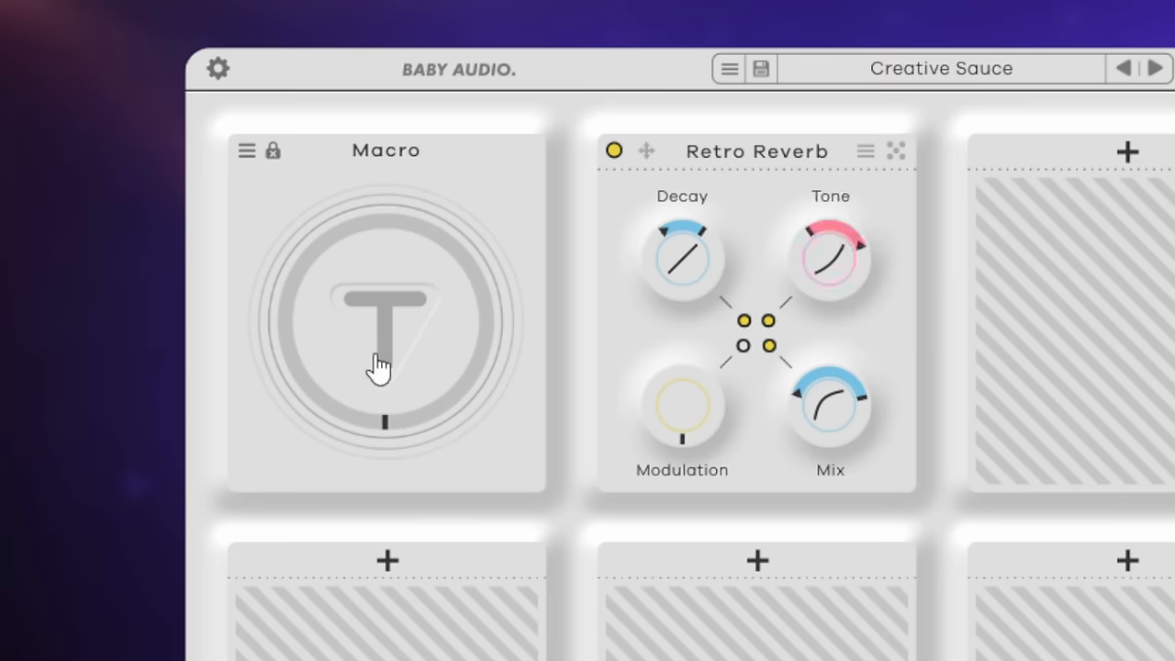
{"action": "left_click_drag", "start_coordinate": [384, 367], "coordinate": [395, 280]}
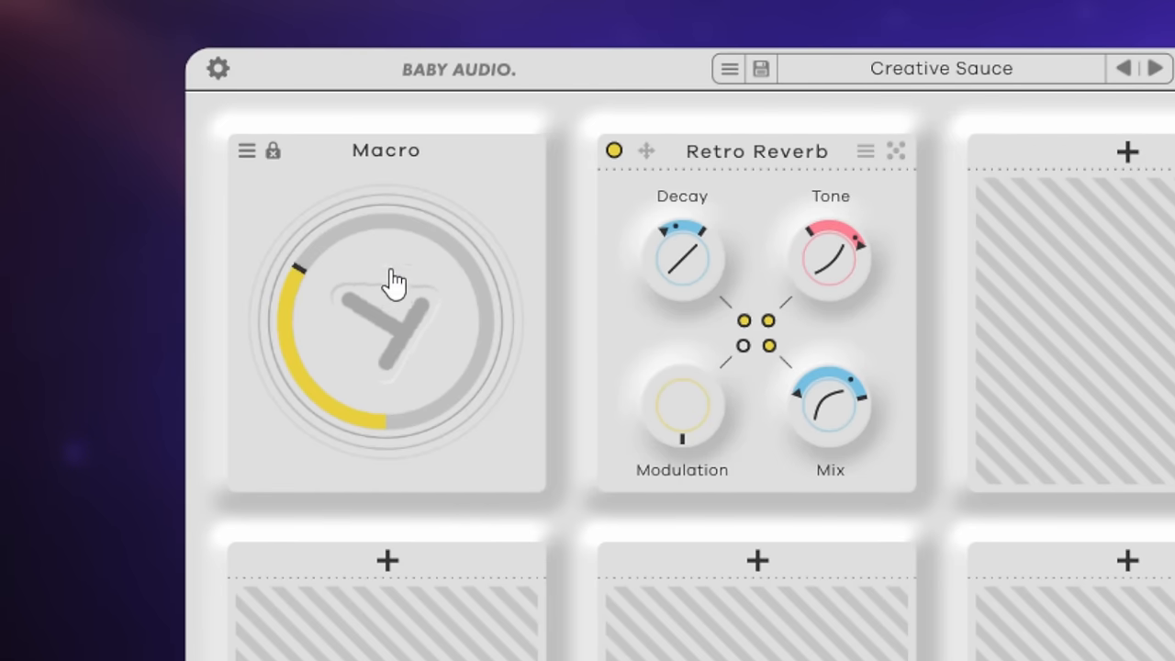
{"action": "left_click_drag", "start_coordinate": [395, 279], "coordinate": [399, 216]}
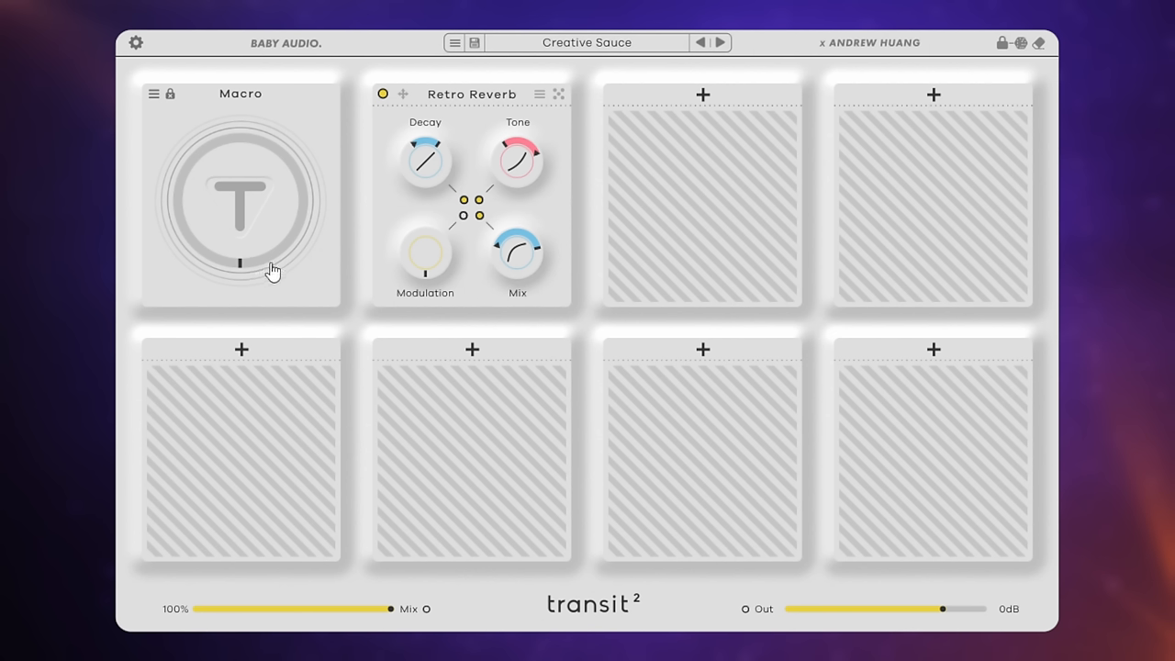
{"action": "mouse_move", "coordinate": [613, 51]}
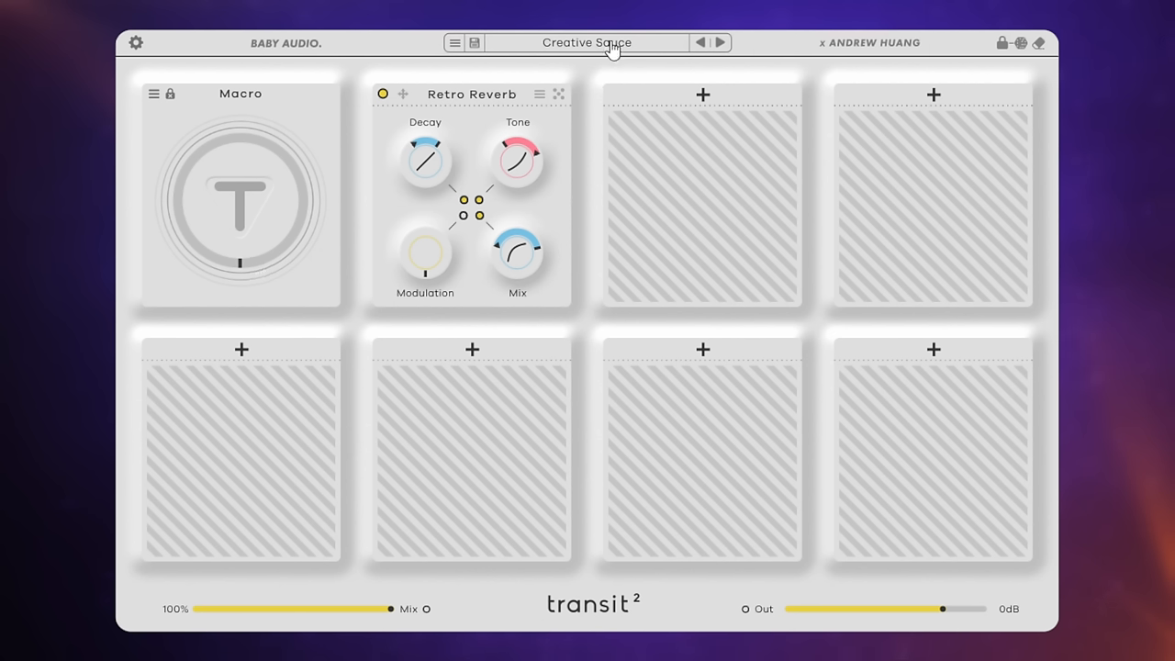
- Load 'Creative Sauce - First drop' and sweep the Macro toward maximum
{"action": "left_click", "coordinate": [587, 42]}
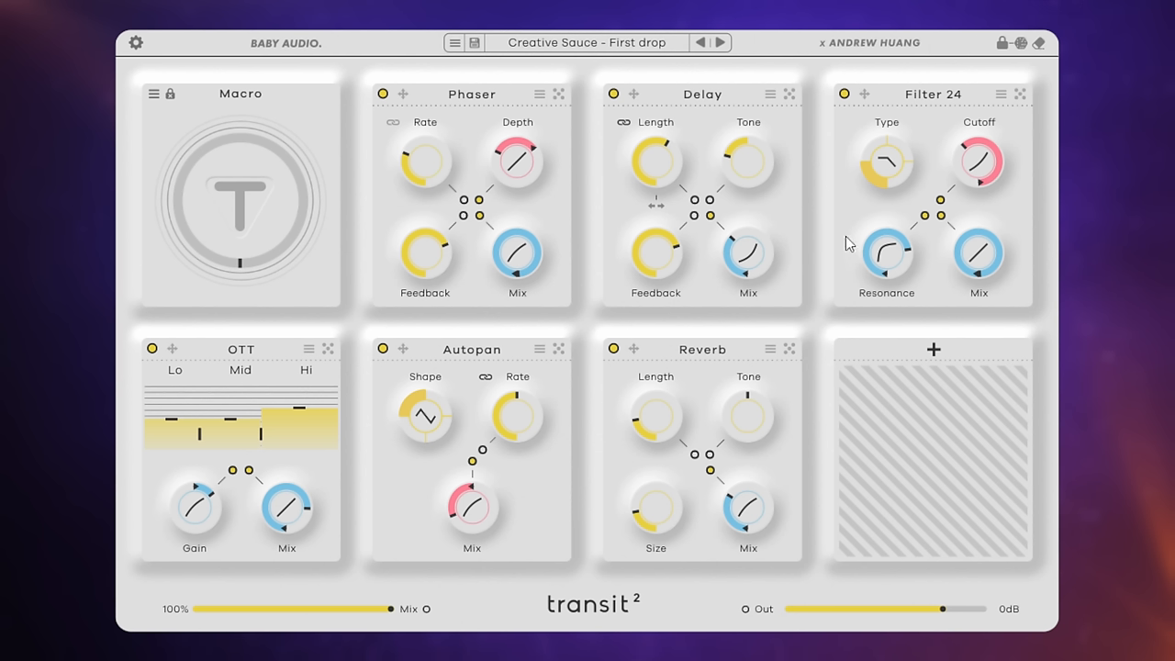
{"action": "mouse_move", "coordinate": [850, 222]}
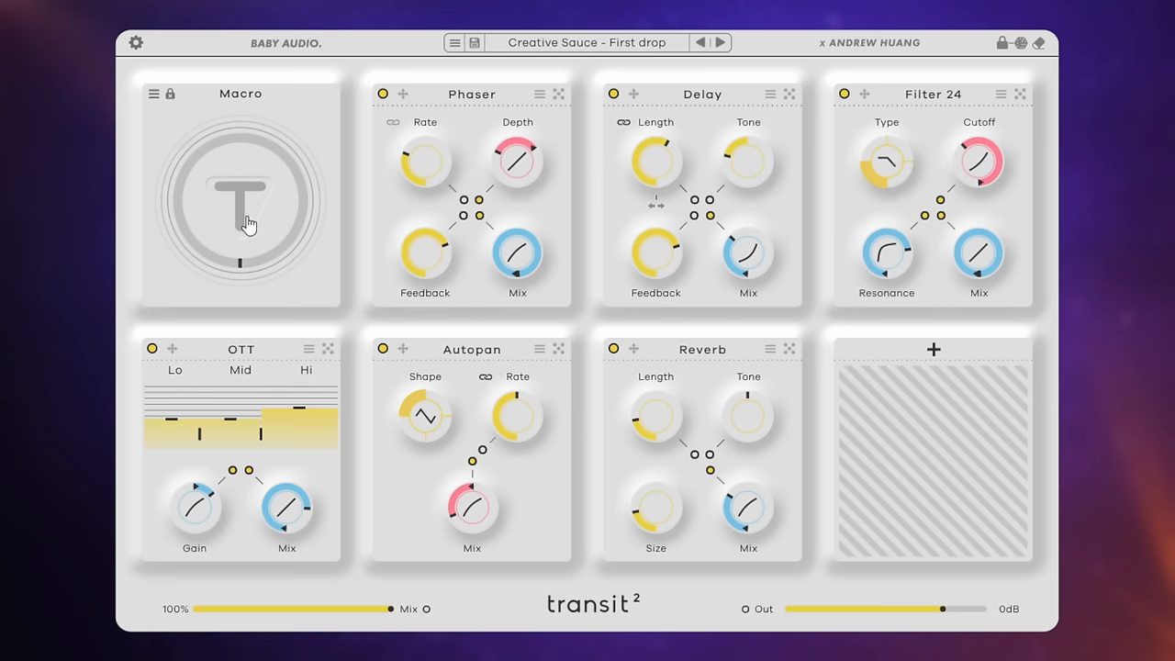
{"action": "left_click_drag", "start_coordinate": [241, 202], "coordinate": [253, 188]}
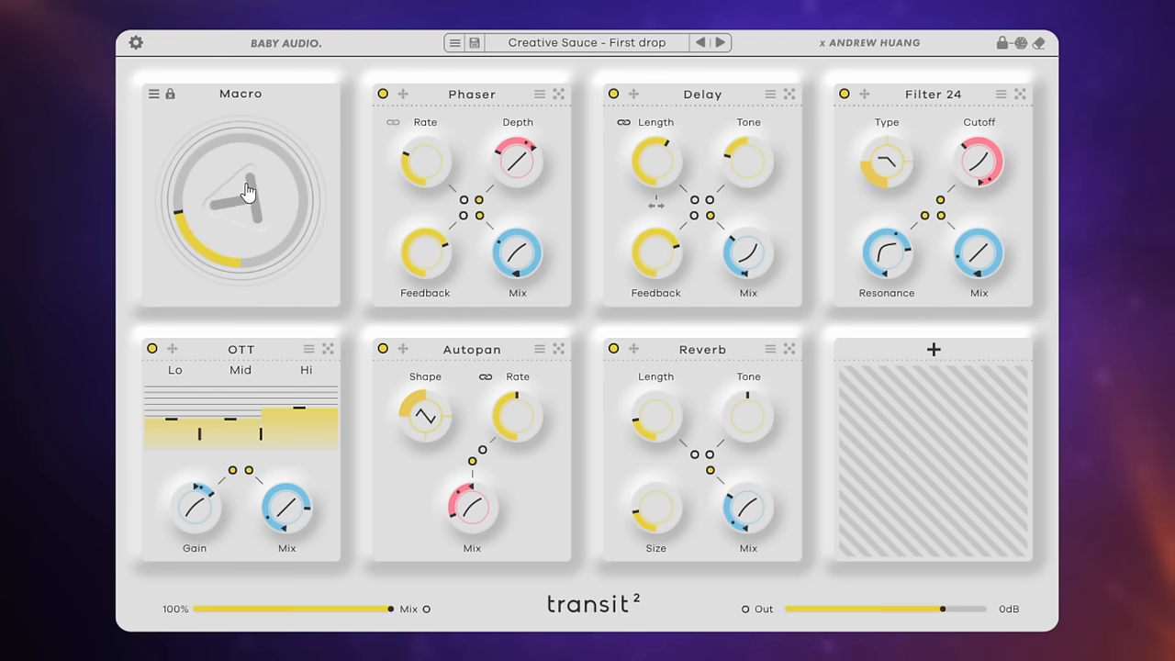
{"action": "left_click_drag", "start_coordinate": [248, 190], "coordinate": [253, 139]}
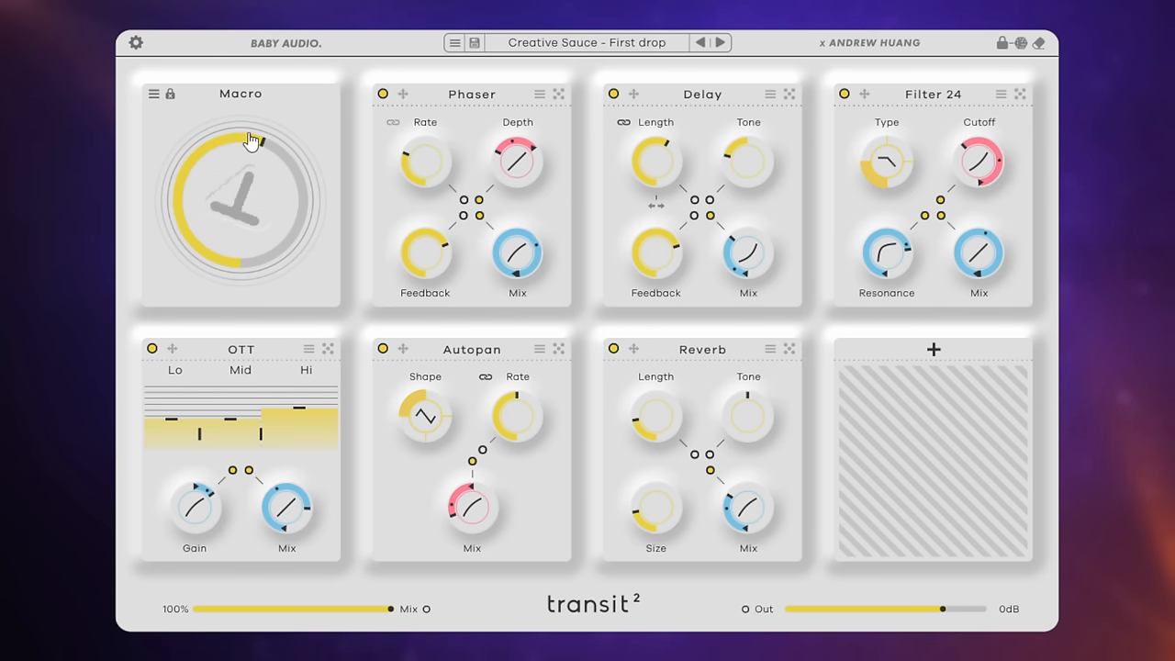
{"action": "left_click_drag", "start_coordinate": [251, 139], "coordinate": [253, 189]}
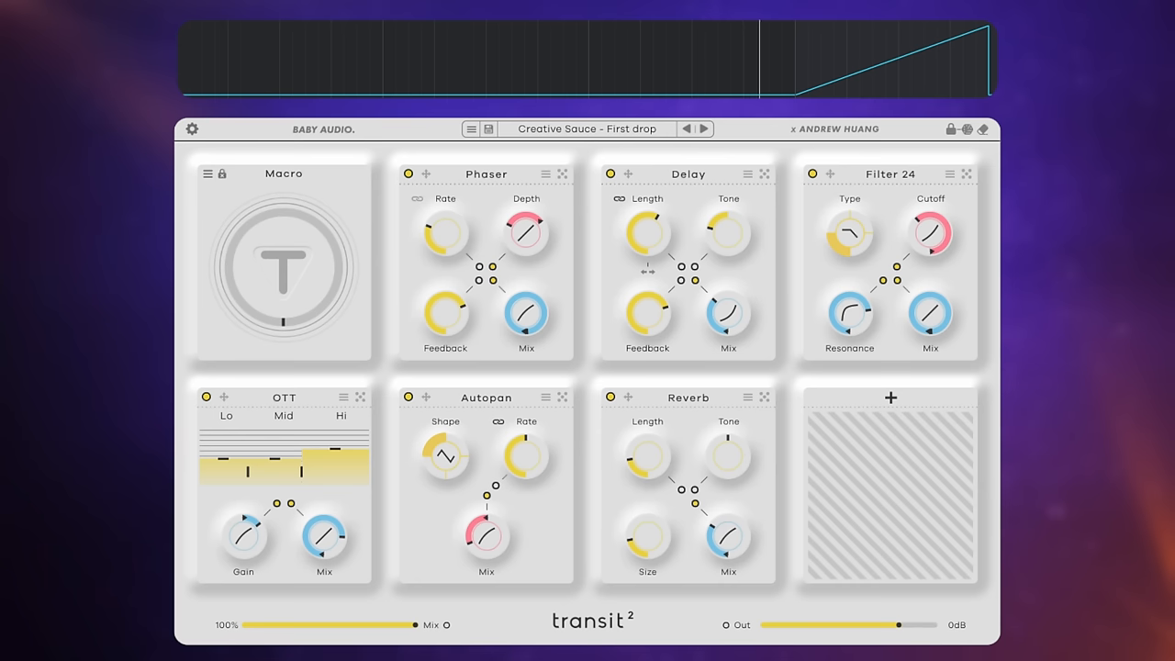
{"action": "left_click_drag", "start_coordinate": [283, 266], "coordinate": [284, 230]}
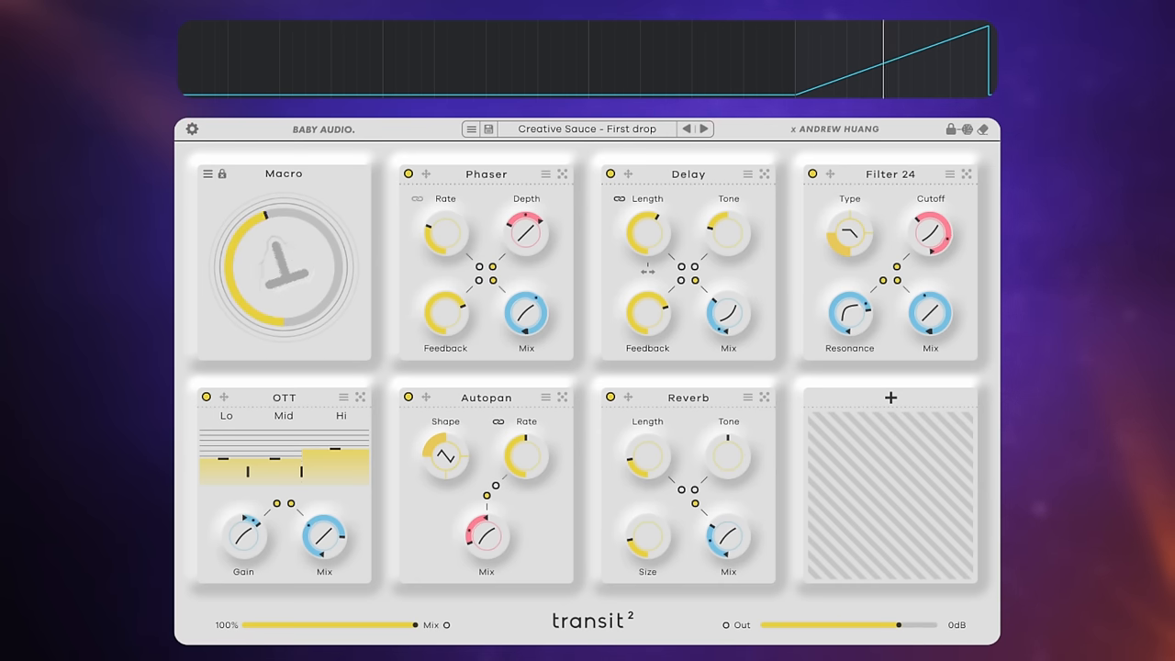
{"action": "left_click_drag", "start_coordinate": [284, 265], "coordinate": [284, 330]}
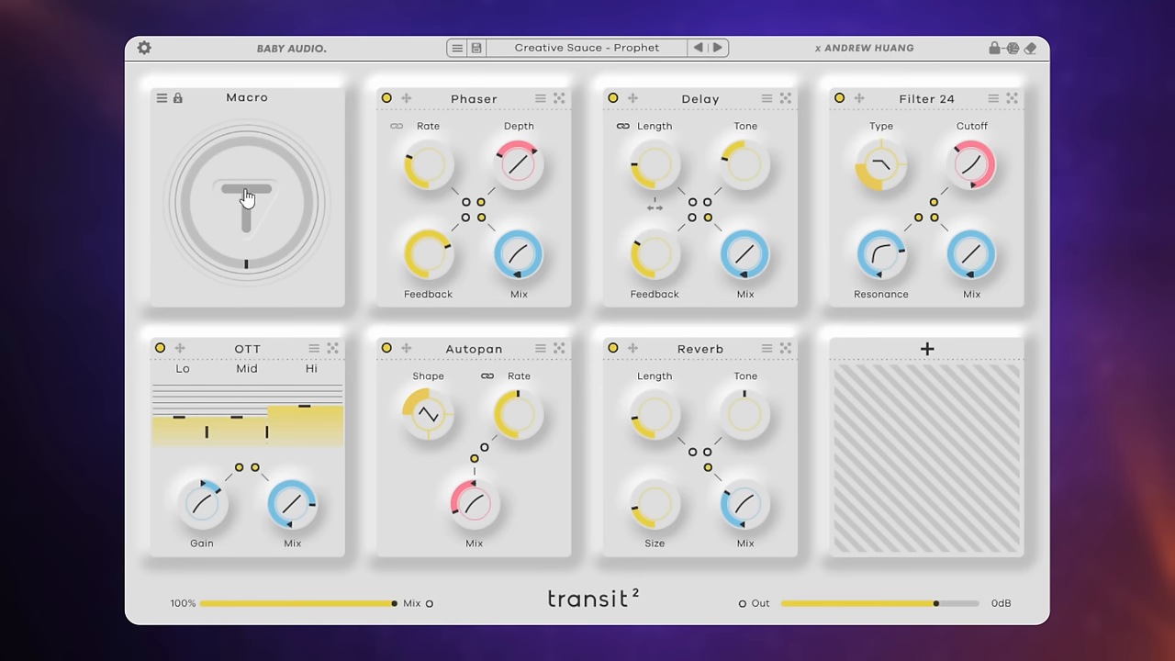
- Sweep the Macro upward through the 'Creative Sauce - Prophet' preset
{"action": "left_click_drag", "start_coordinate": [247, 195], "coordinate": [244, 182]}
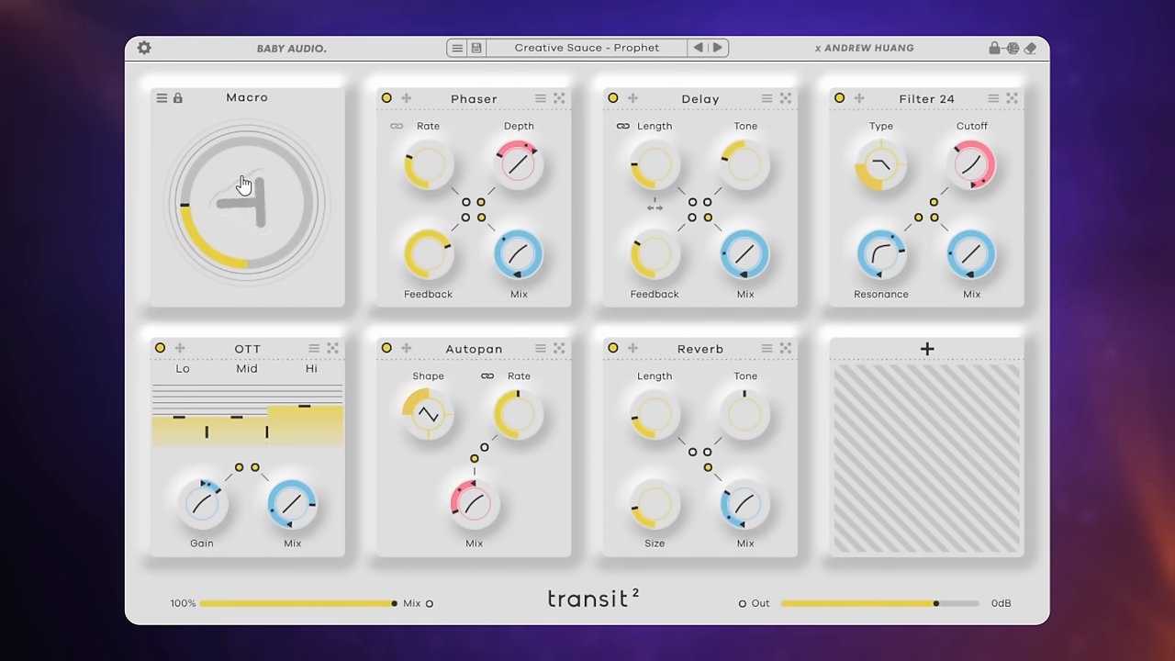
{"action": "left_click_drag", "start_coordinate": [243, 183], "coordinate": [249, 121]}
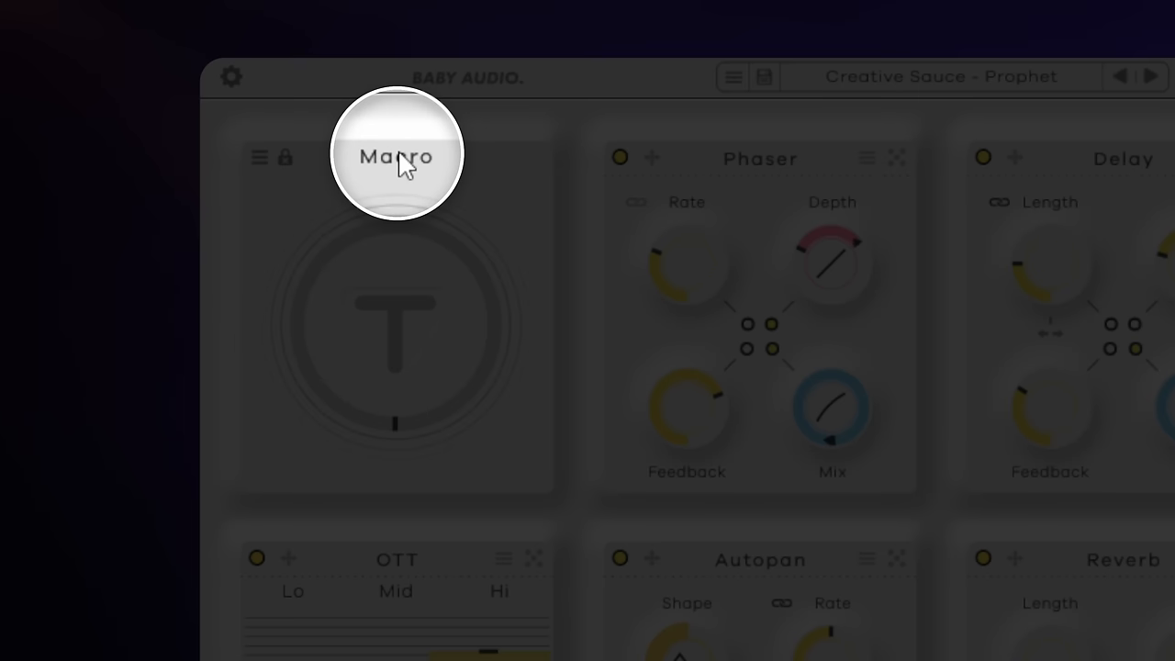
- Switch the modulation module from Macro to LFO mode
{"action": "left_click", "coordinate": [396, 156]}
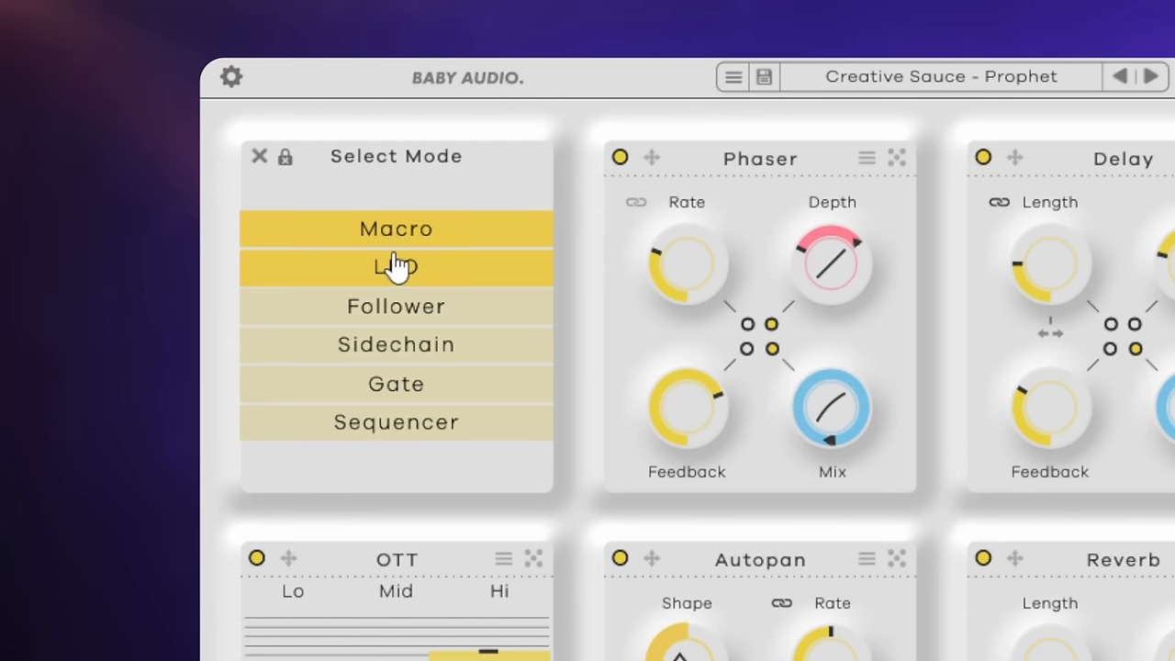
{"action": "left_click", "coordinate": [396, 267]}
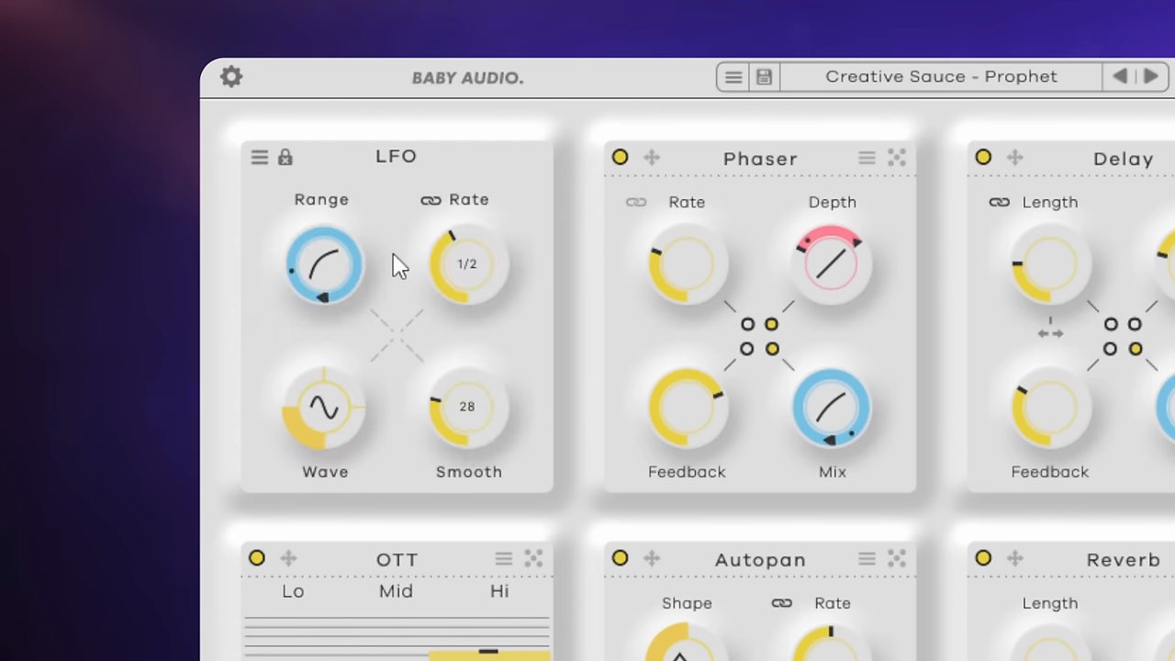
{"action": "mouse_move", "coordinate": [392, 497]}
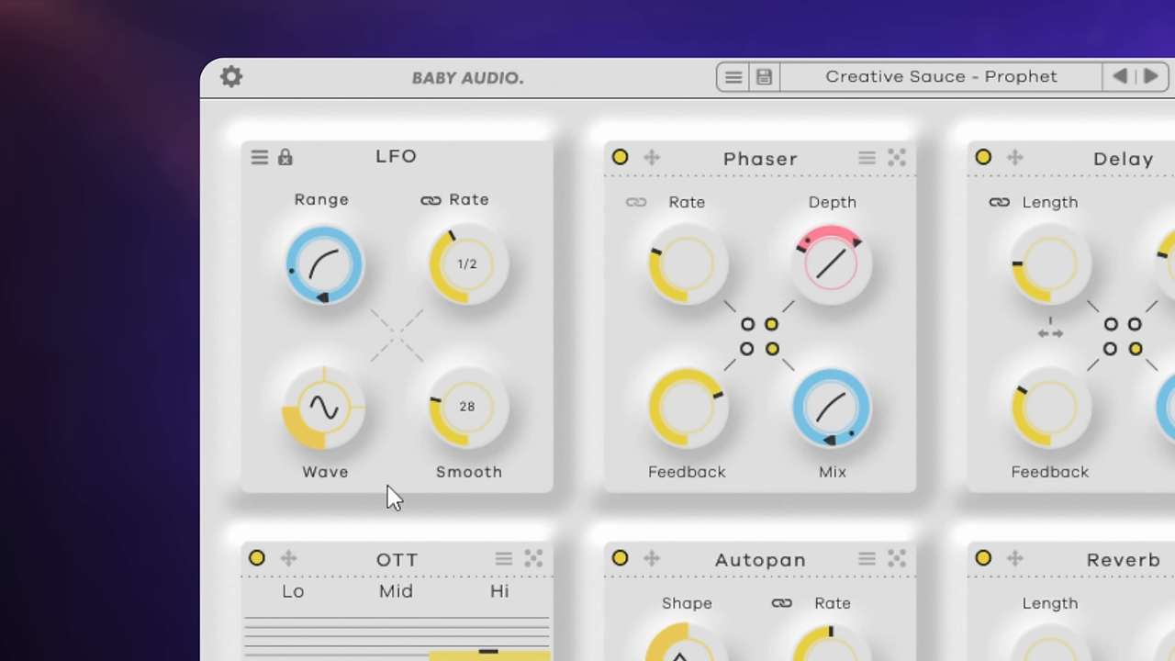
{"action": "mouse_move", "coordinate": [491, 292]}
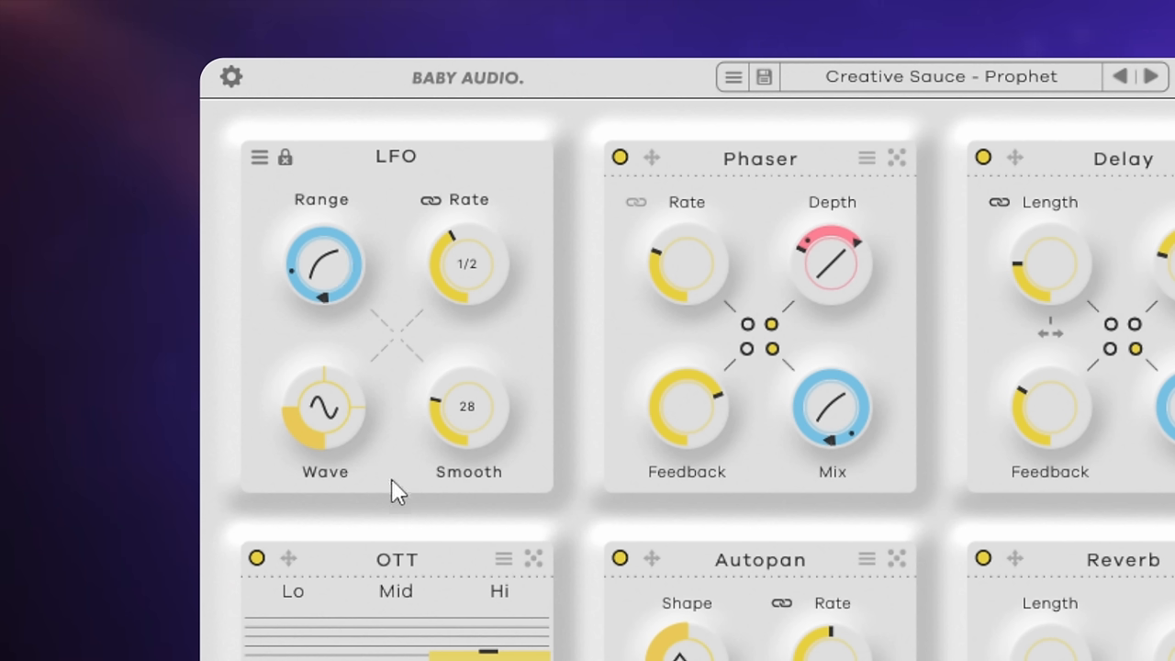
{"action": "mouse_move", "coordinate": [407, 548]}
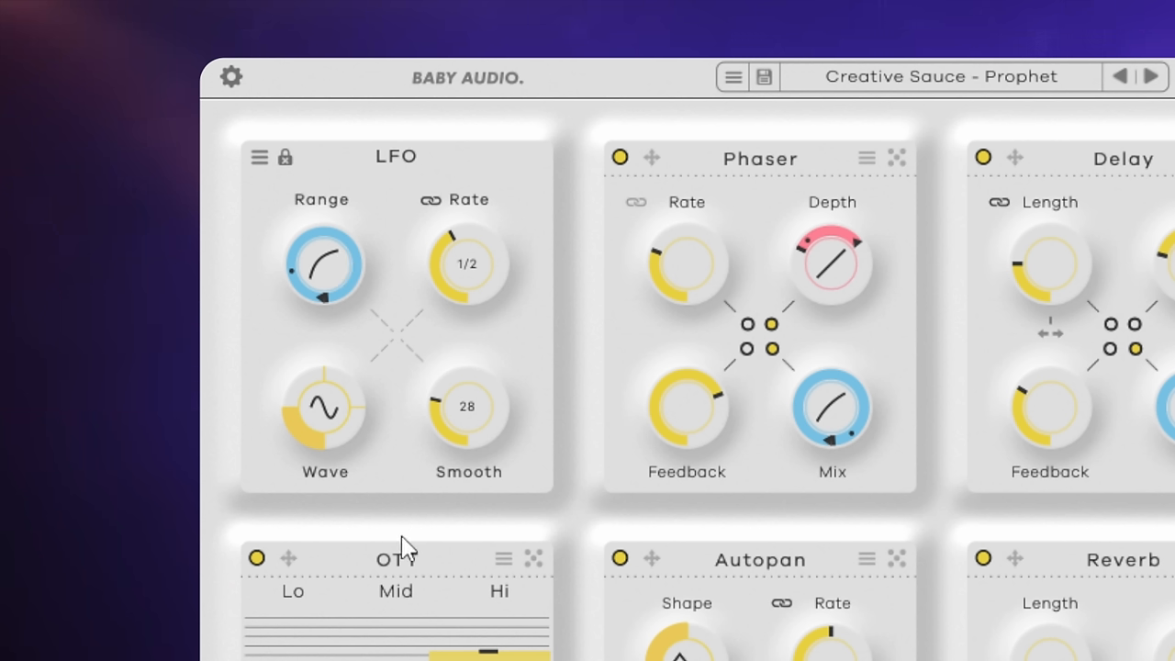
{"action": "mouse_move", "coordinate": [401, 554]}
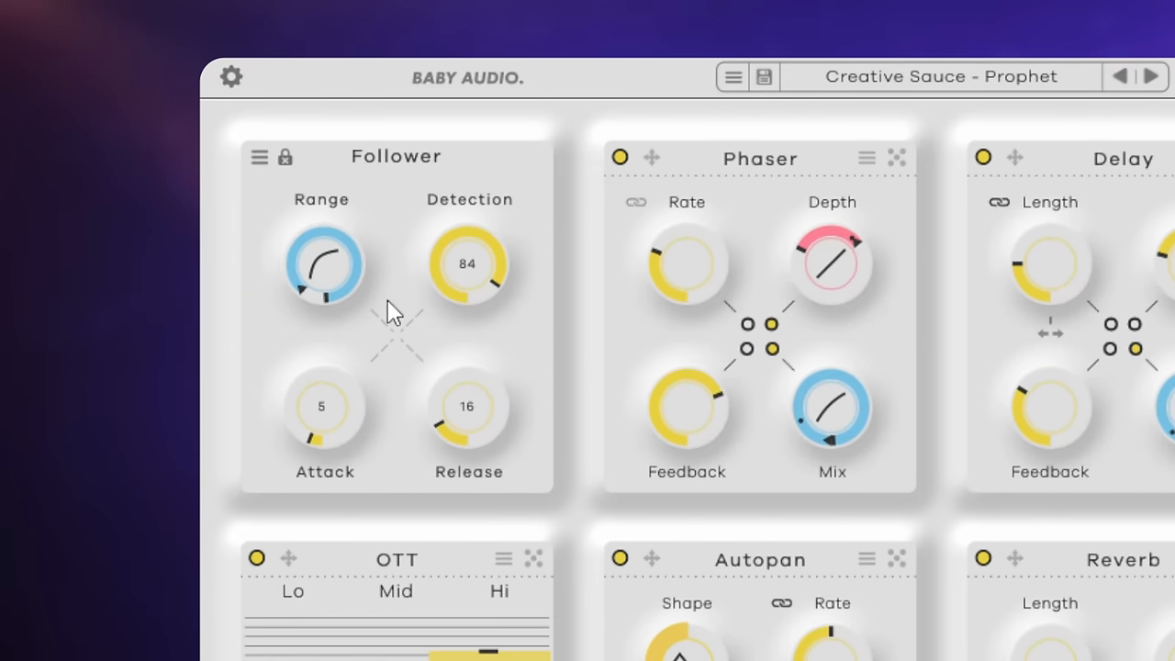
{"action": "mouse_move", "coordinate": [400, 537]}
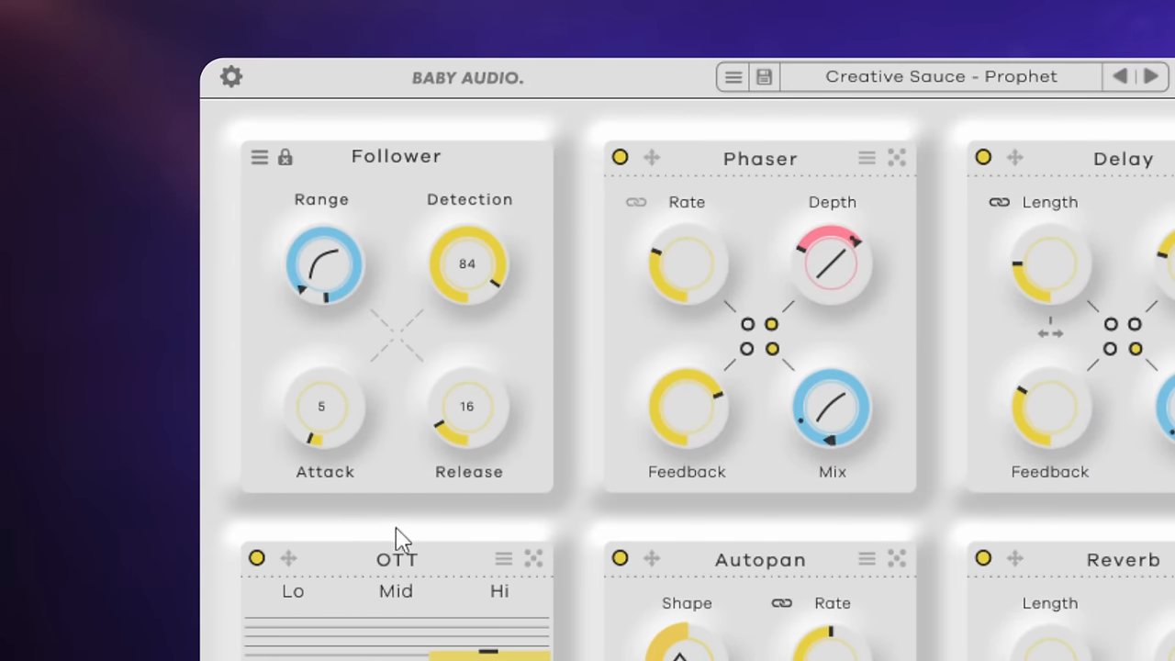
{"action": "mouse_move", "coordinate": [385, 527]}
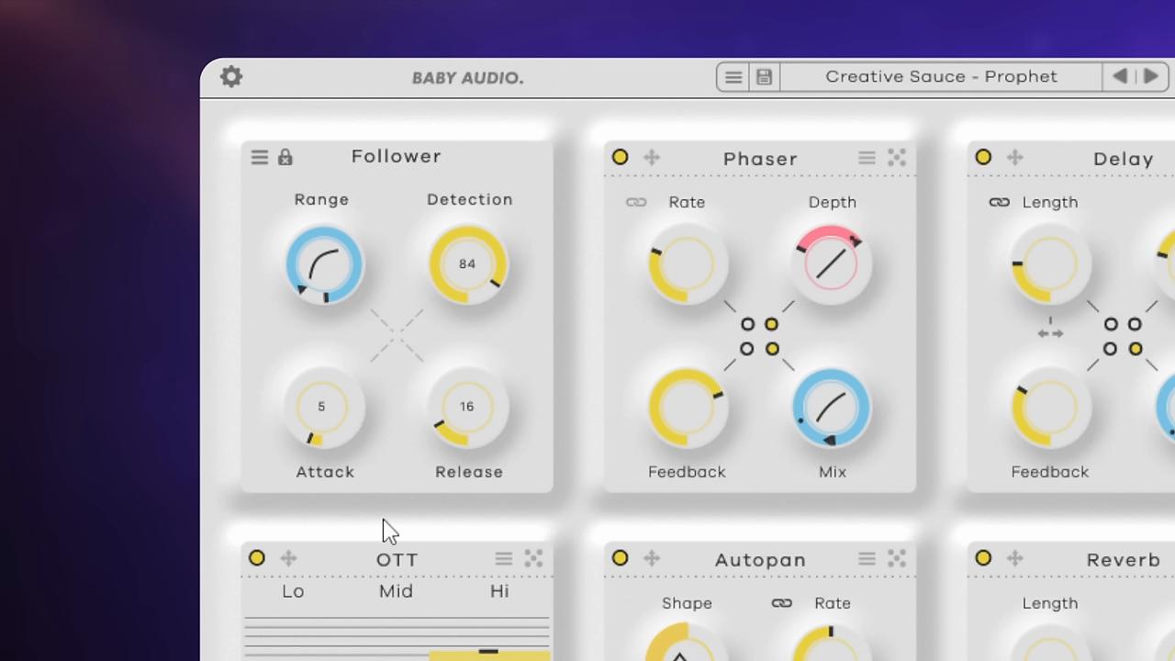
{"action": "mouse_move", "coordinate": [367, 523]}
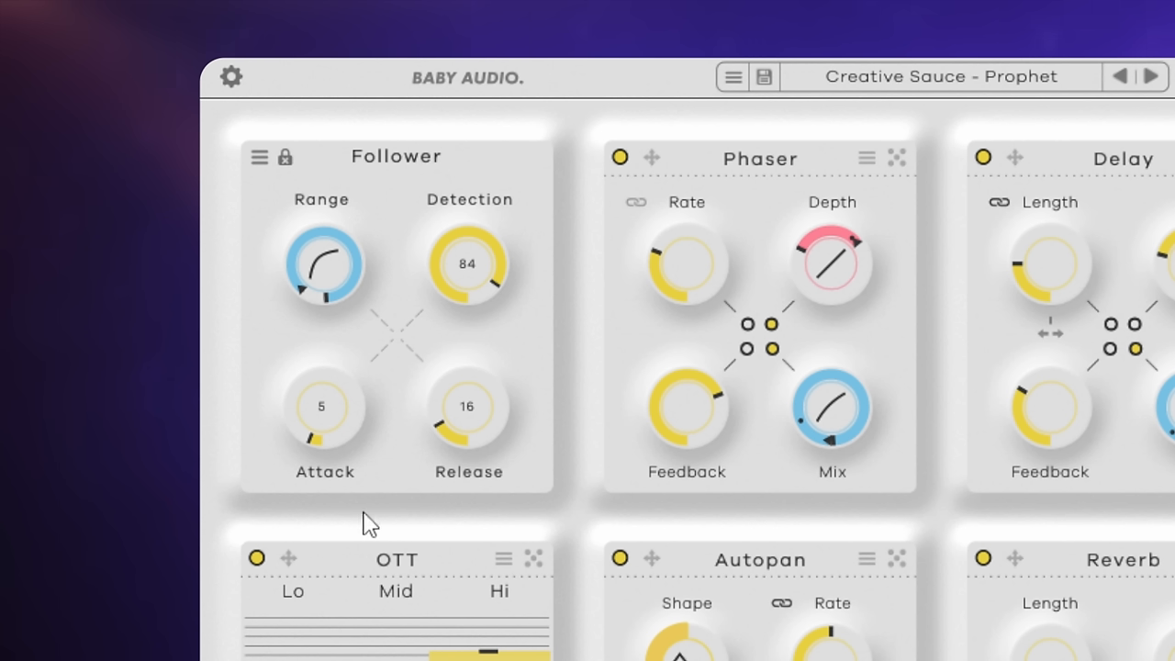
{"action": "mouse_move", "coordinate": [445, 347]}
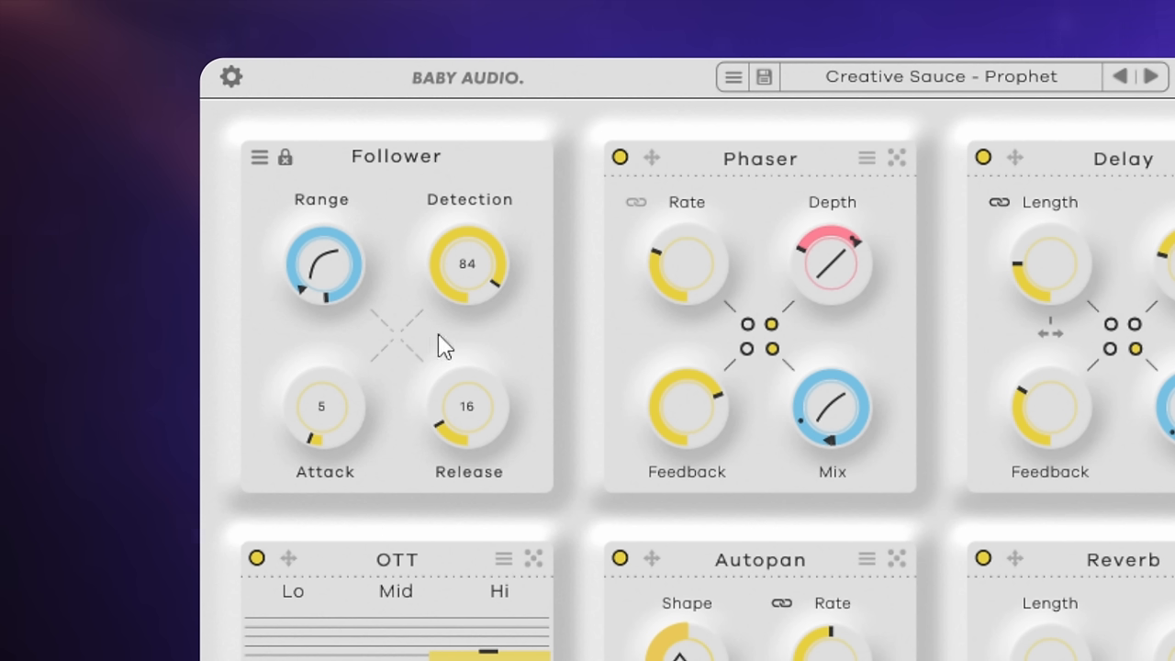
{"action": "mouse_move", "coordinate": [473, 294]}
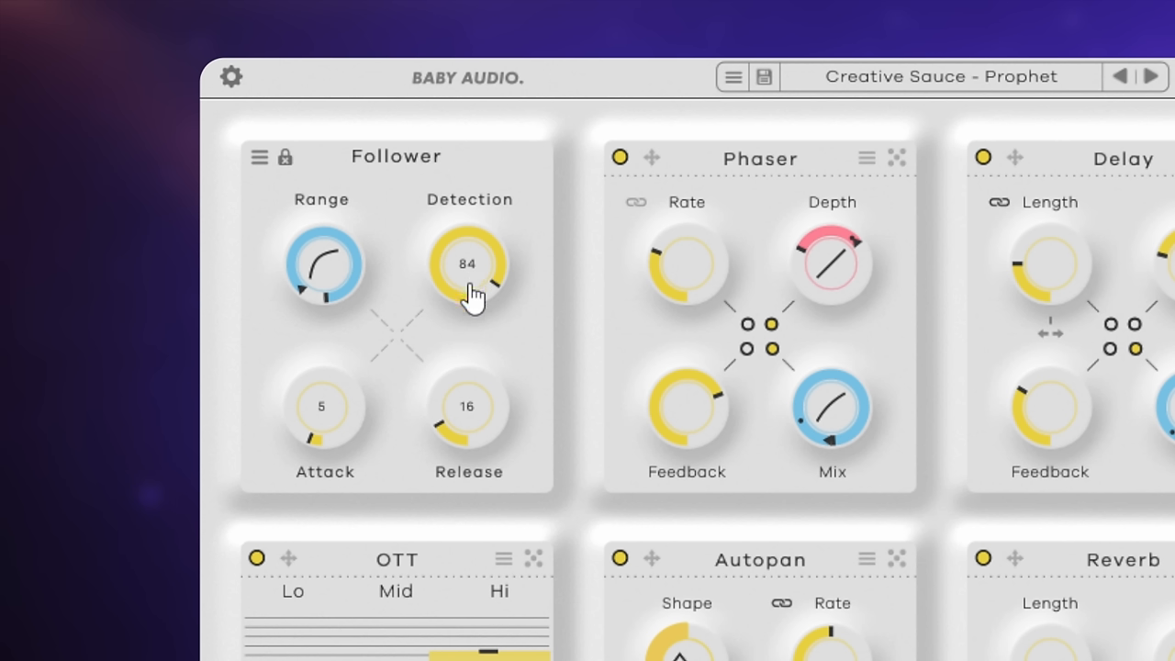
{"action": "mouse_move", "coordinate": [356, 427]}
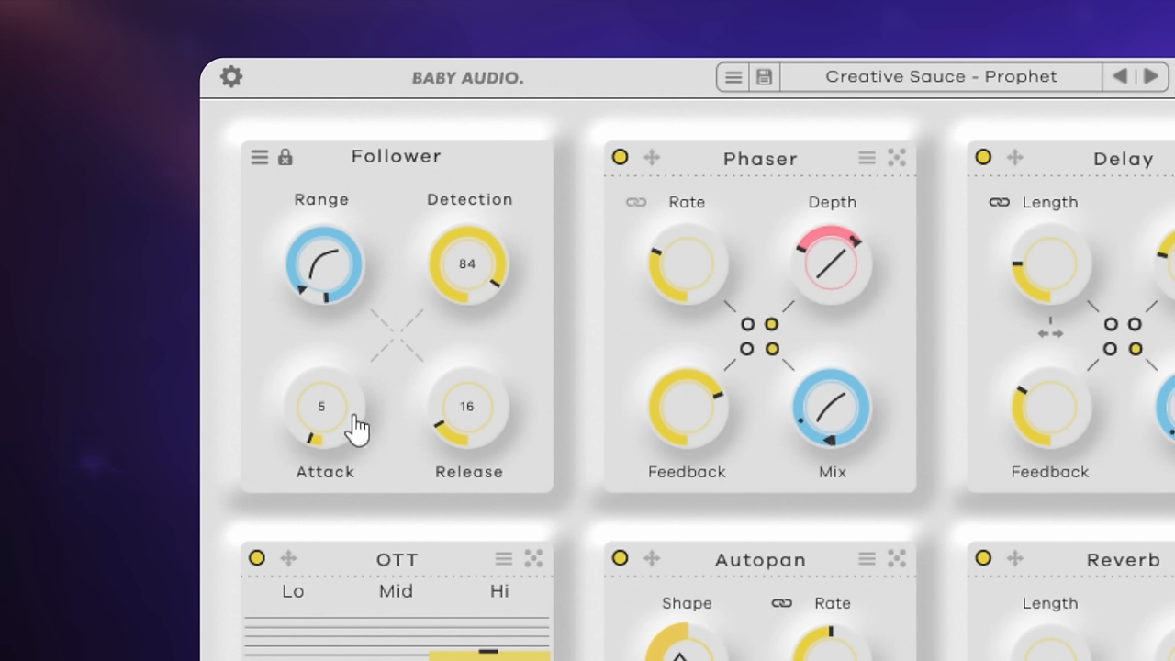
{"action": "mouse_move", "coordinate": [404, 551]}
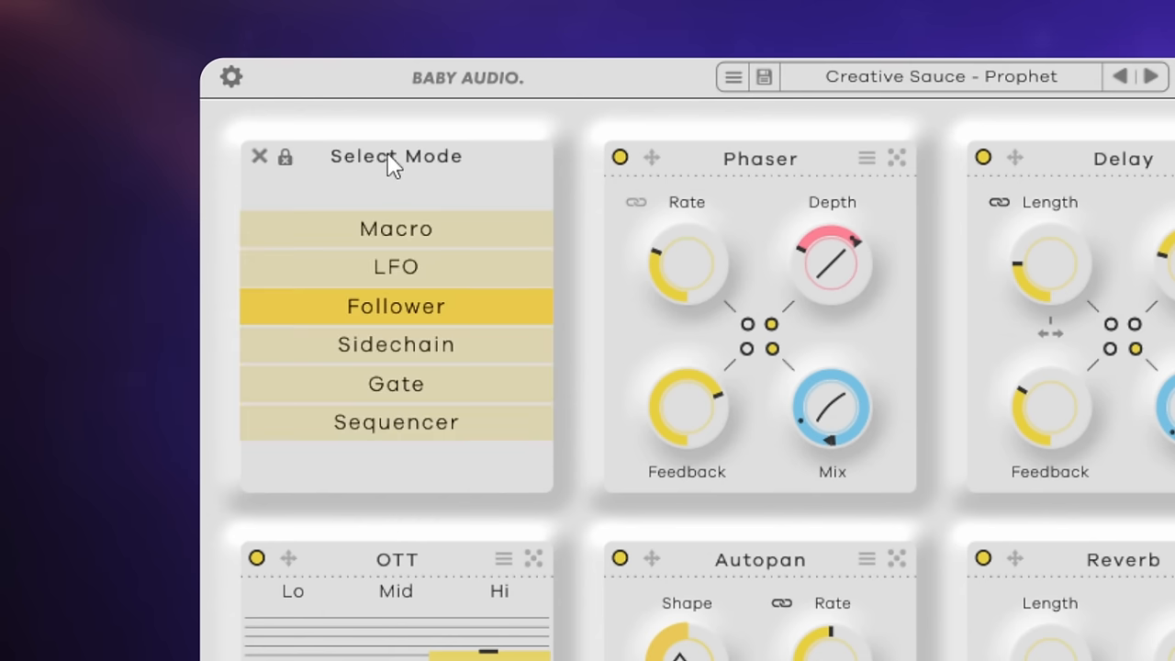
- Switch the modulation module to Sidechain mode, then reopen the mode list
{"action": "left_click", "coordinate": [396, 344]}
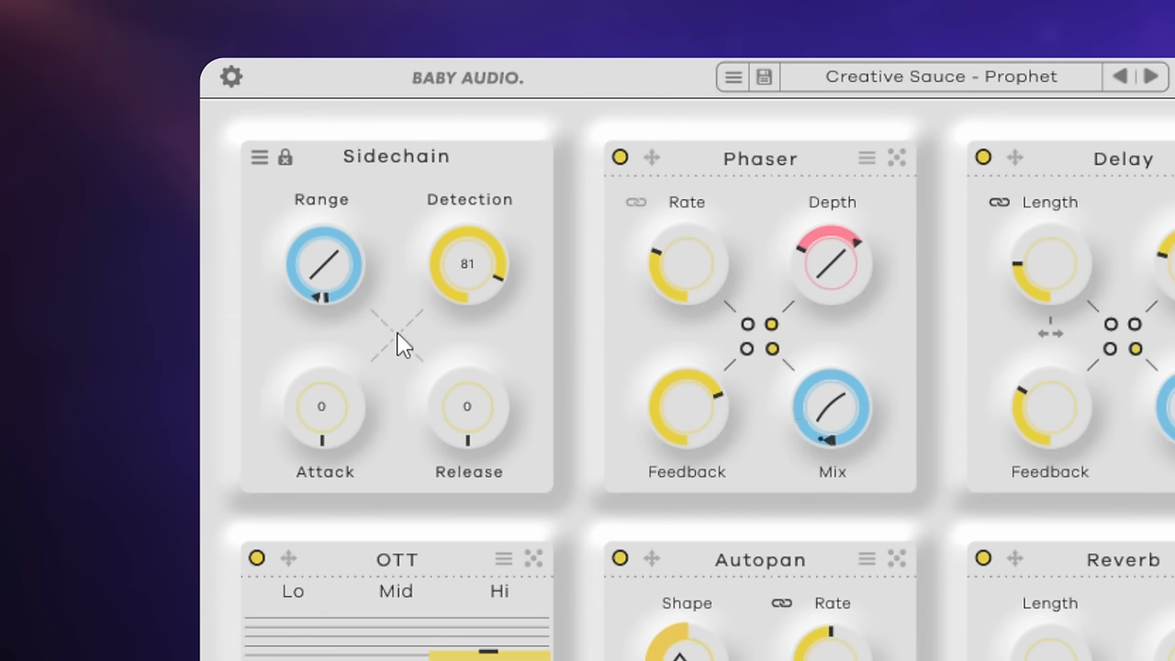
{"action": "mouse_move", "coordinate": [398, 546]}
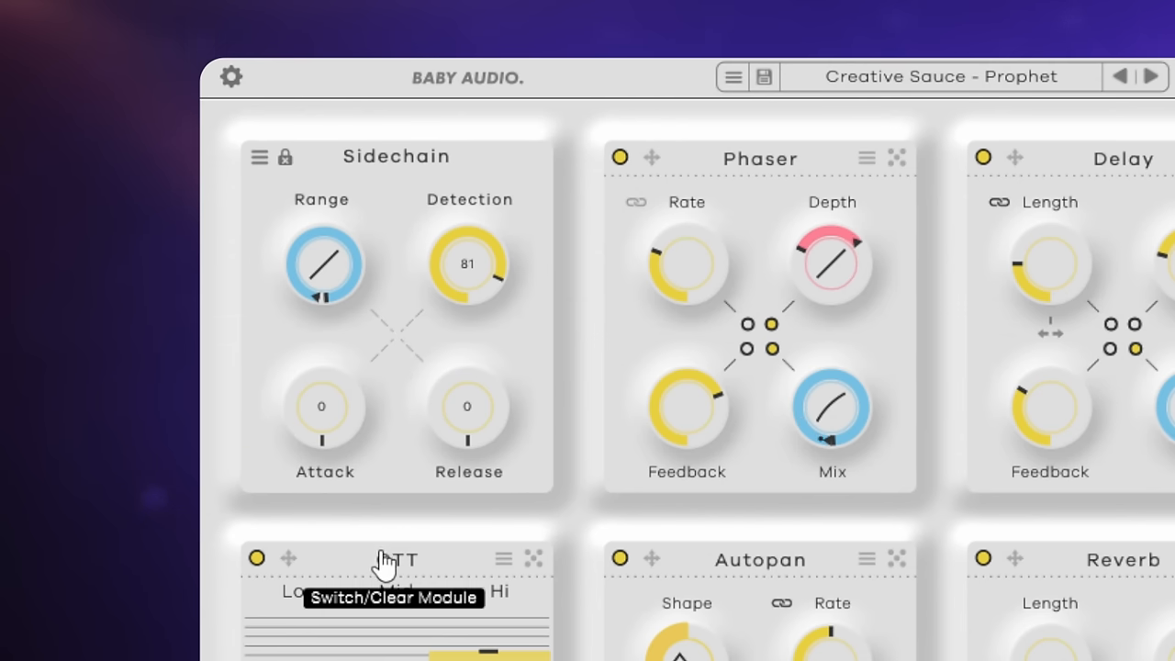
{"action": "mouse_move", "coordinate": [408, 536]}
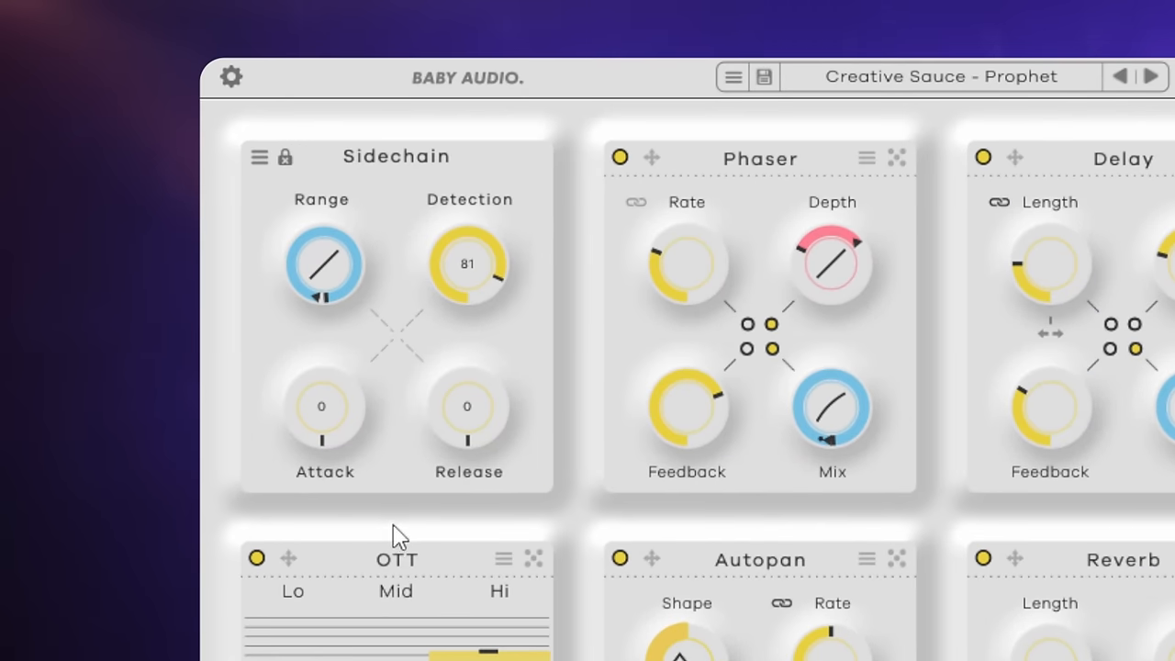
{"action": "mouse_move", "coordinate": [399, 523]}
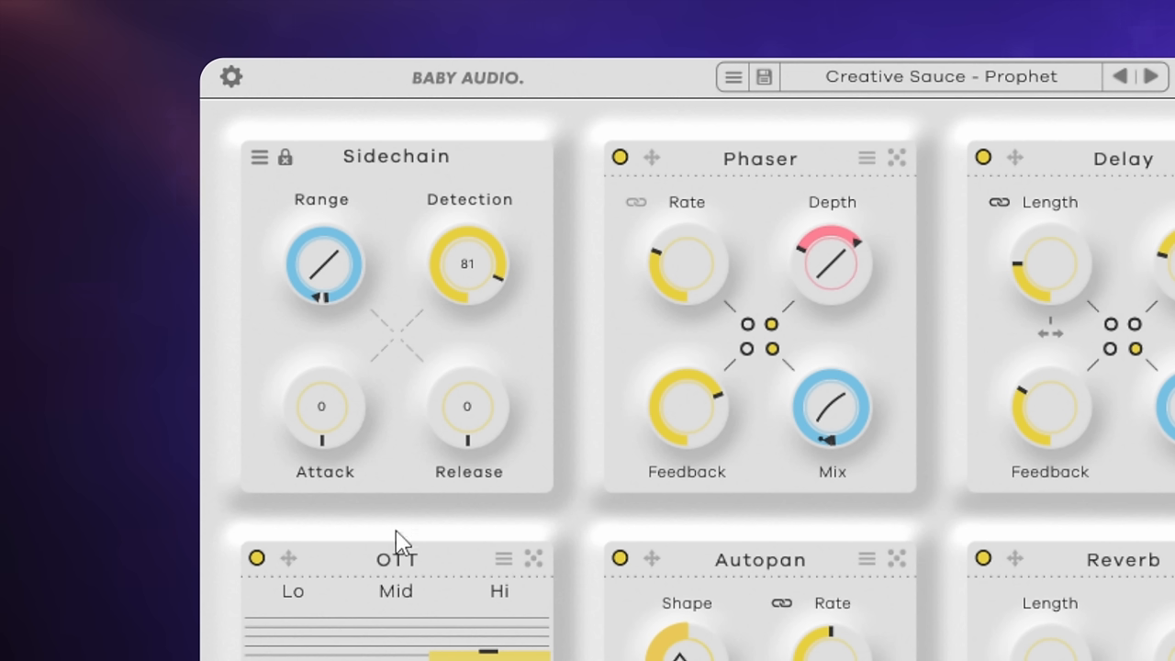
{"action": "mouse_move", "coordinate": [401, 546]}
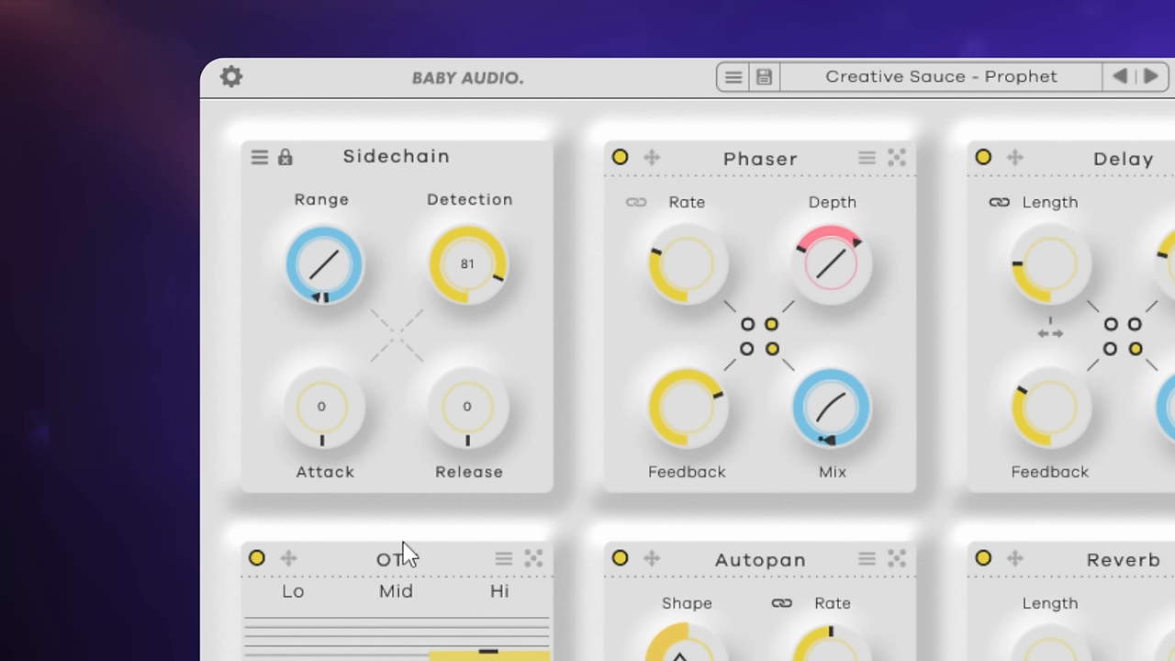
{"action": "mouse_move", "coordinate": [397, 555]}
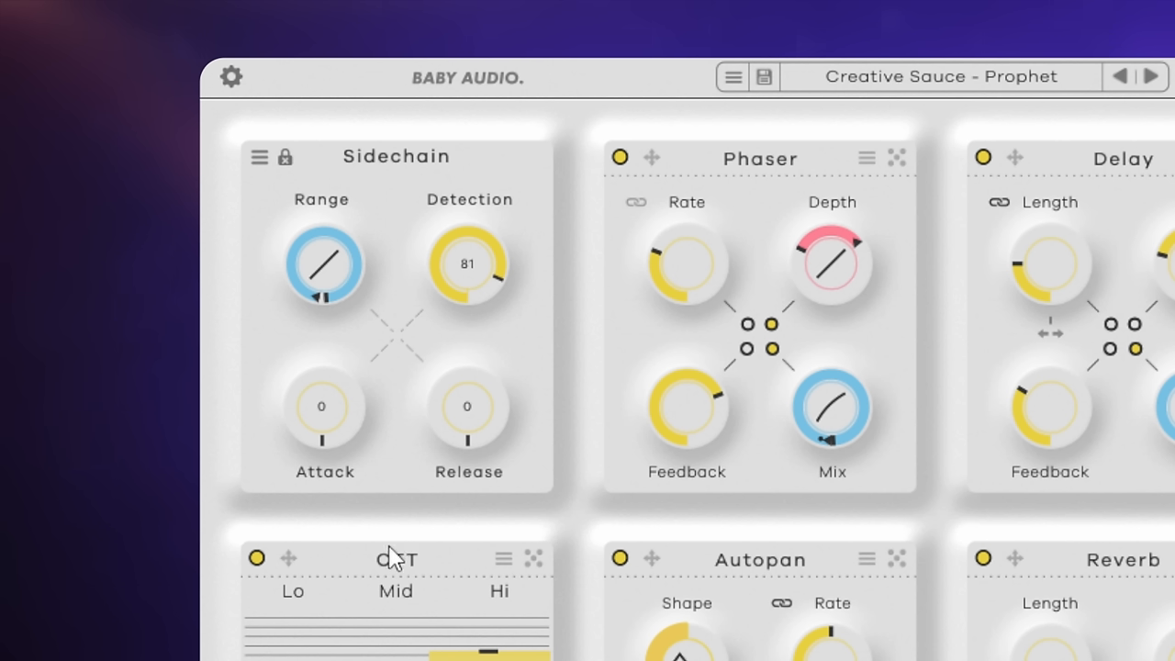
{"action": "mouse_move", "coordinate": [413, 536]}
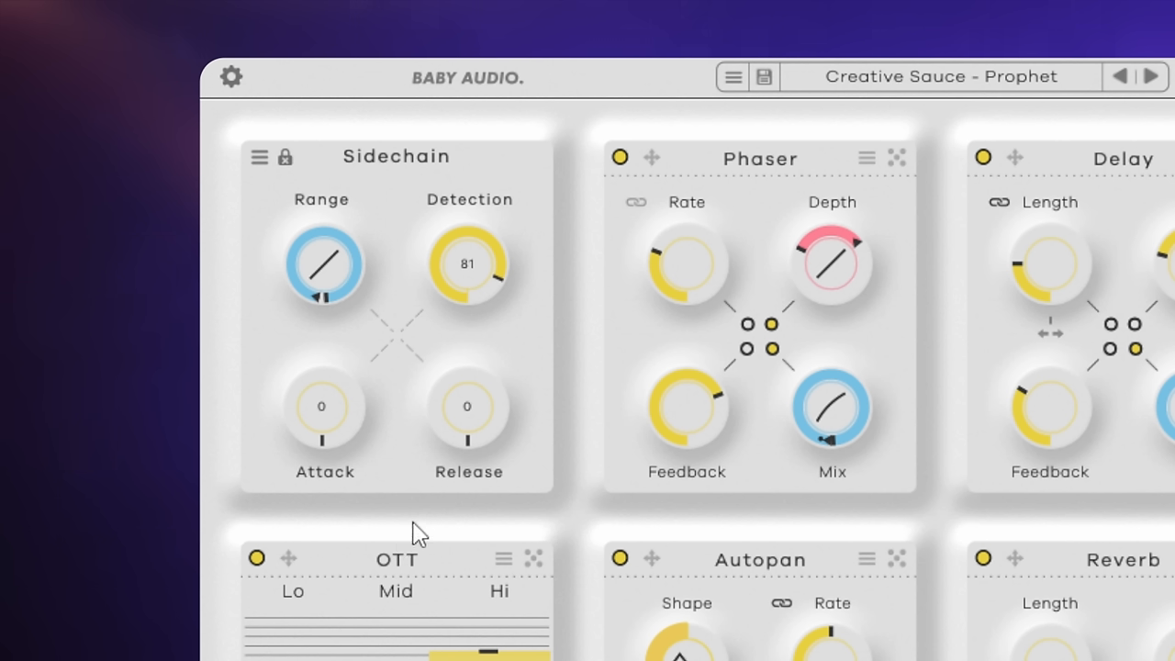
{"action": "mouse_move", "coordinate": [402, 523]}
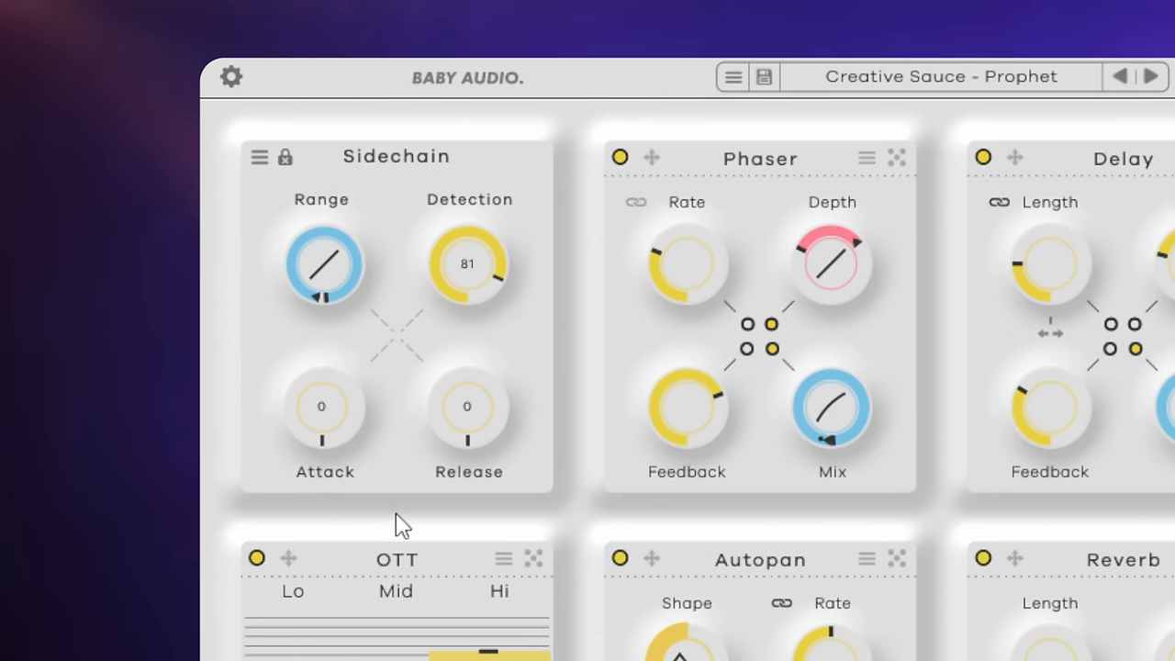
{"action": "left_click", "coordinate": [396, 156]}
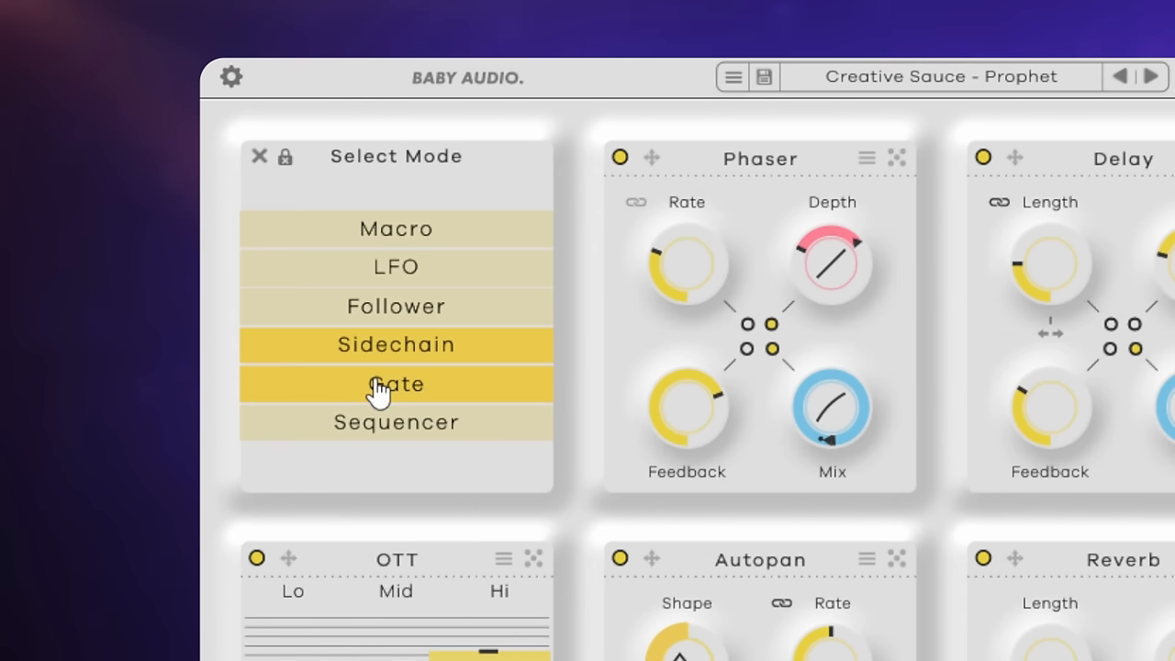
- Switch the modulation module to Gate mode and trigger the 1/2 gate
{"action": "left_click", "coordinate": [395, 384]}
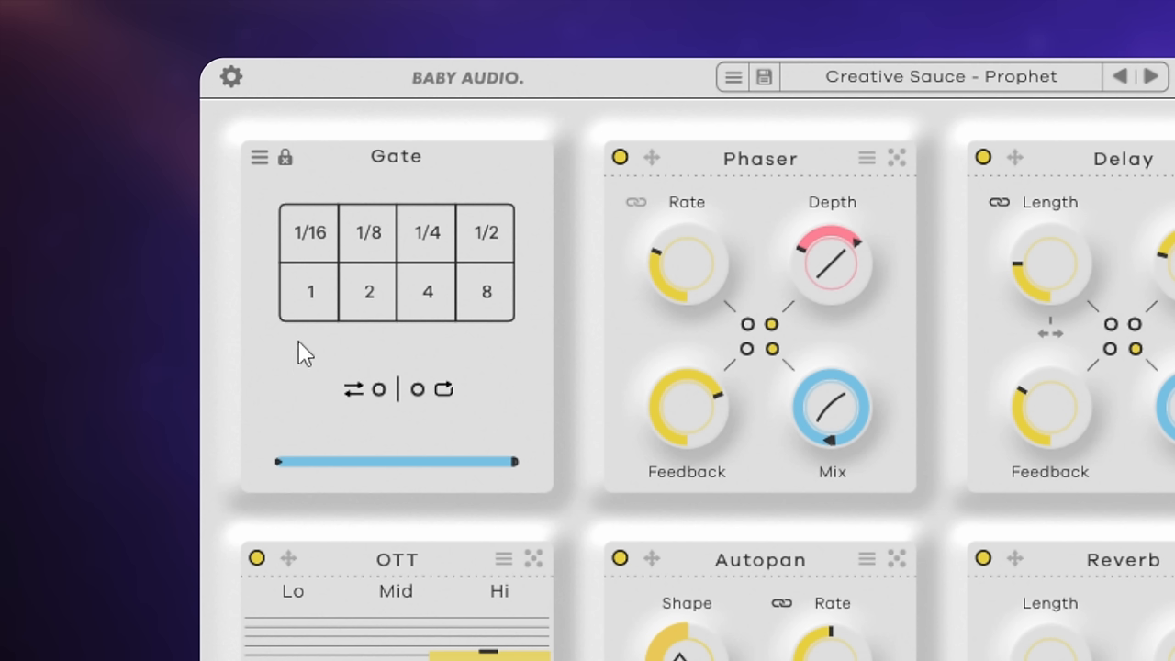
{"action": "mouse_move", "coordinate": [283, 345]}
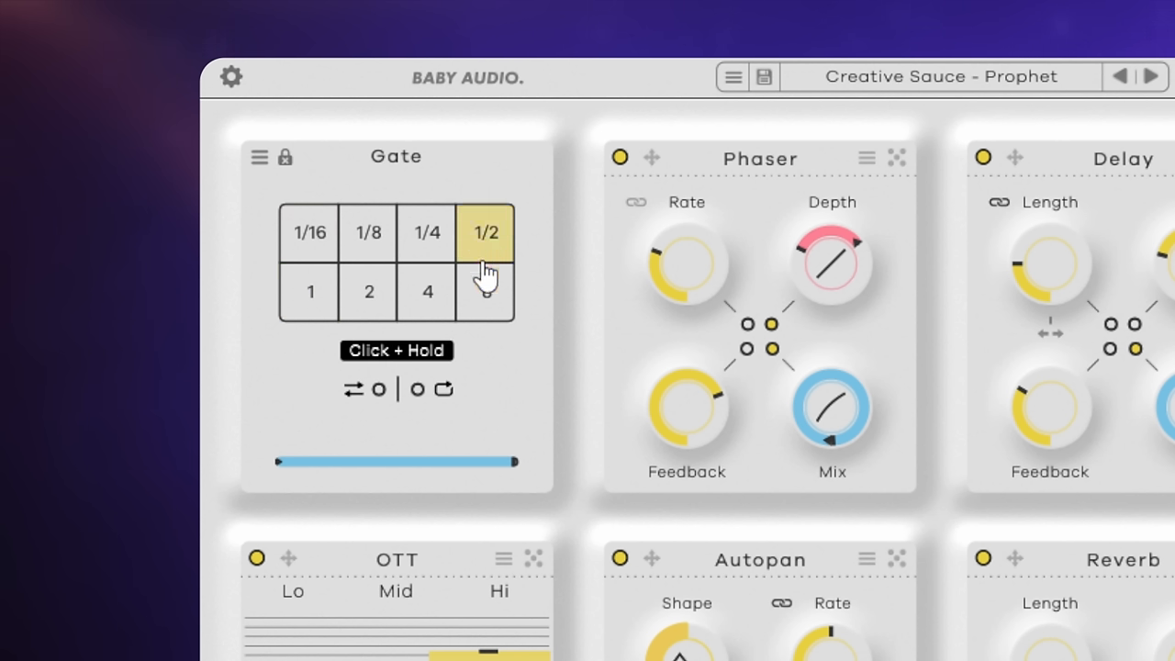
{"action": "left_click", "coordinate": [427, 291]}
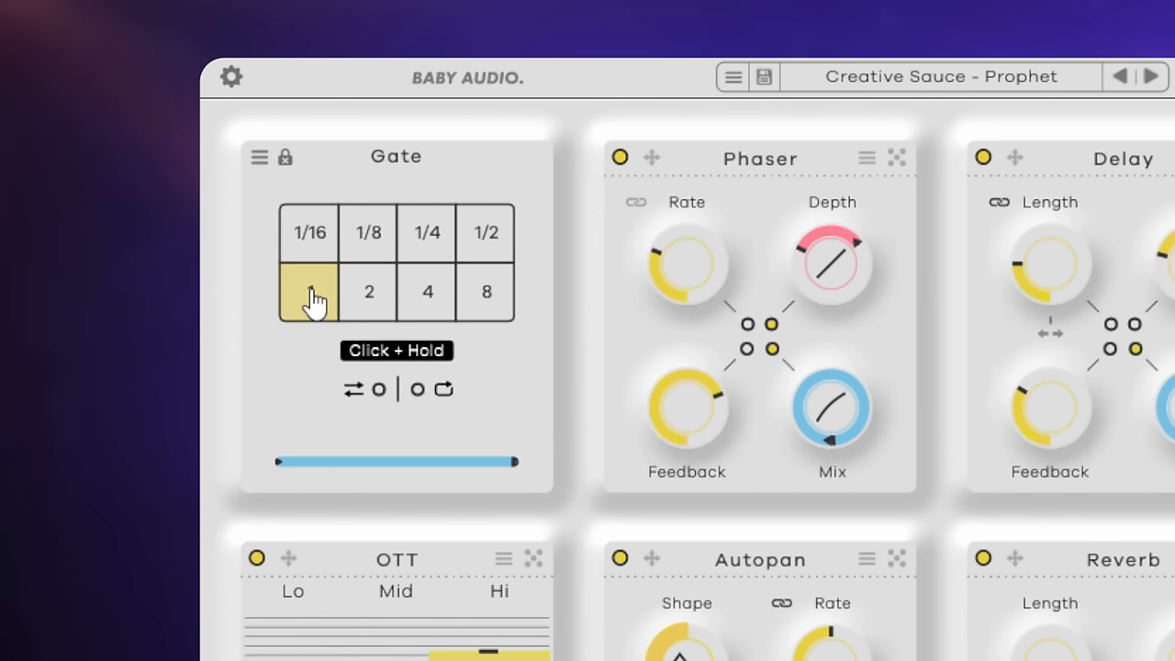
{"action": "mouse_move", "coordinate": [316, 352]}
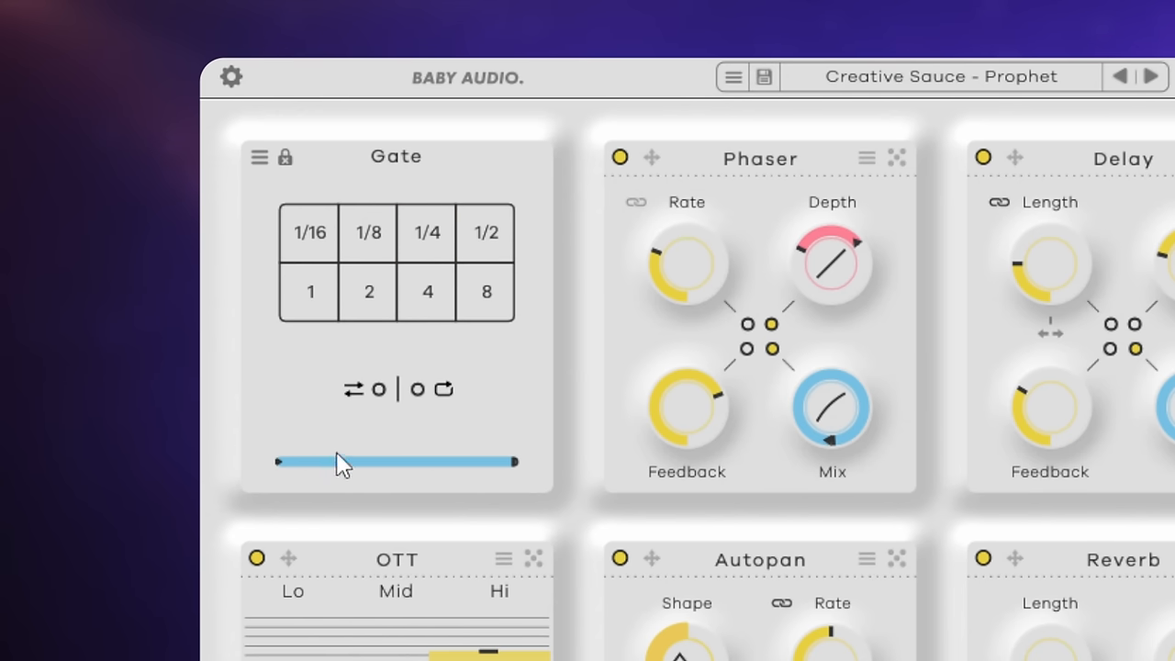
{"action": "mouse_move", "coordinate": [377, 388]}
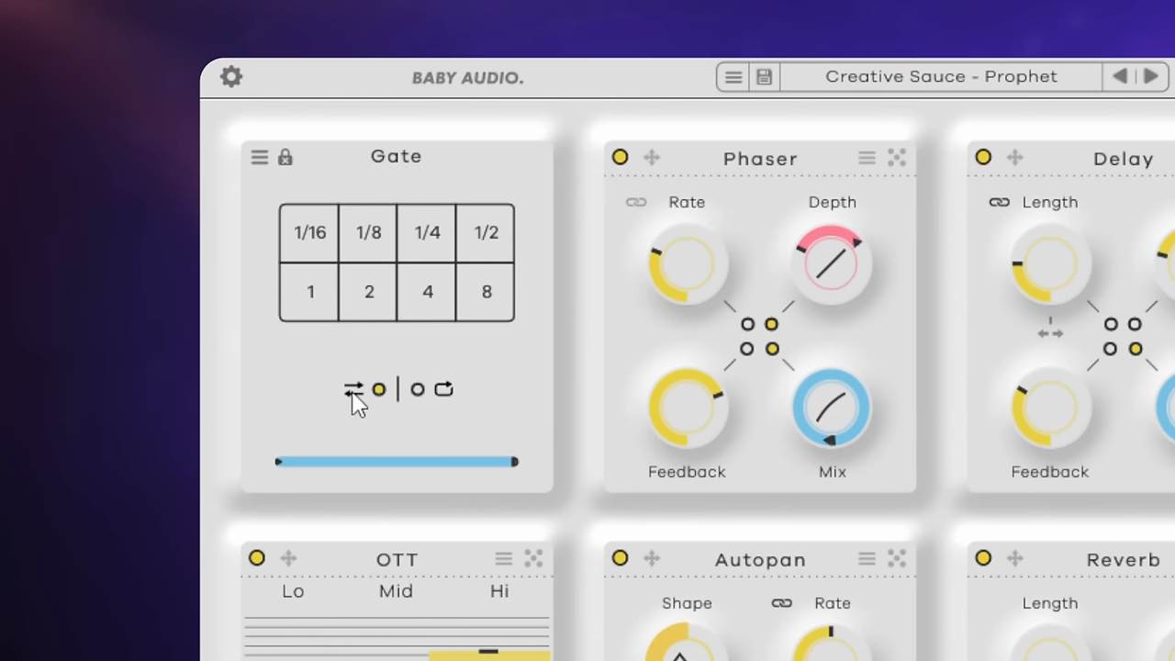
{"action": "mouse_move", "coordinate": [442, 388]}
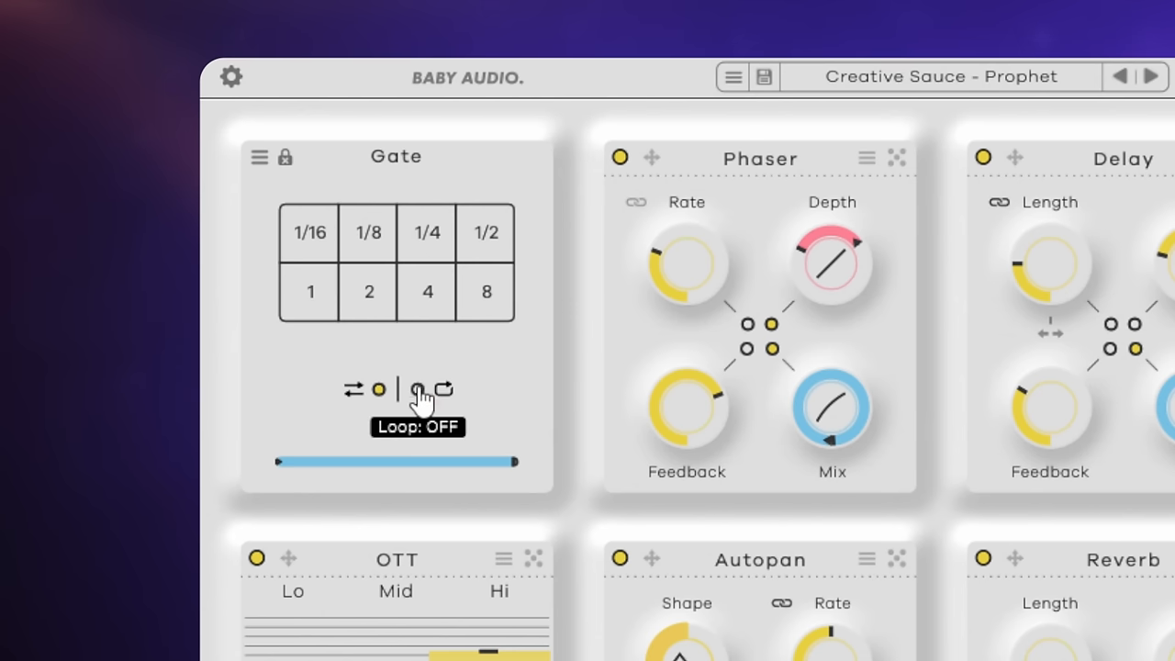
{"action": "mouse_move", "coordinate": [509, 367]}
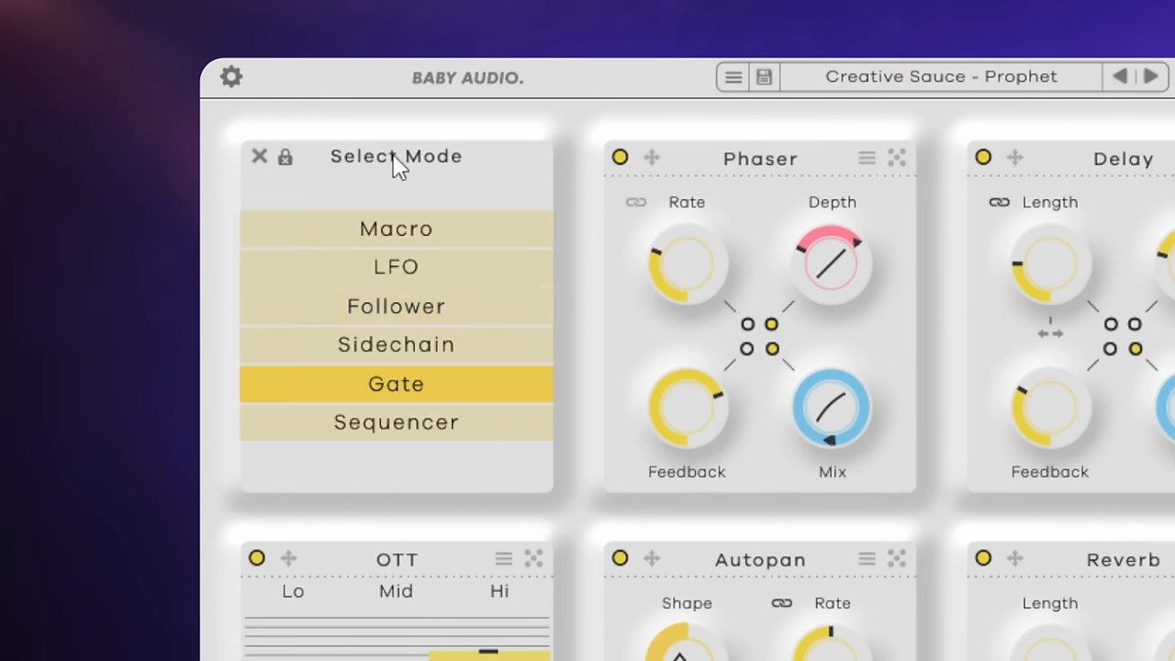
- Switch the modulation module to Sequencer mode and set its rate to 1/2
{"action": "left_click", "coordinate": [396, 421]}
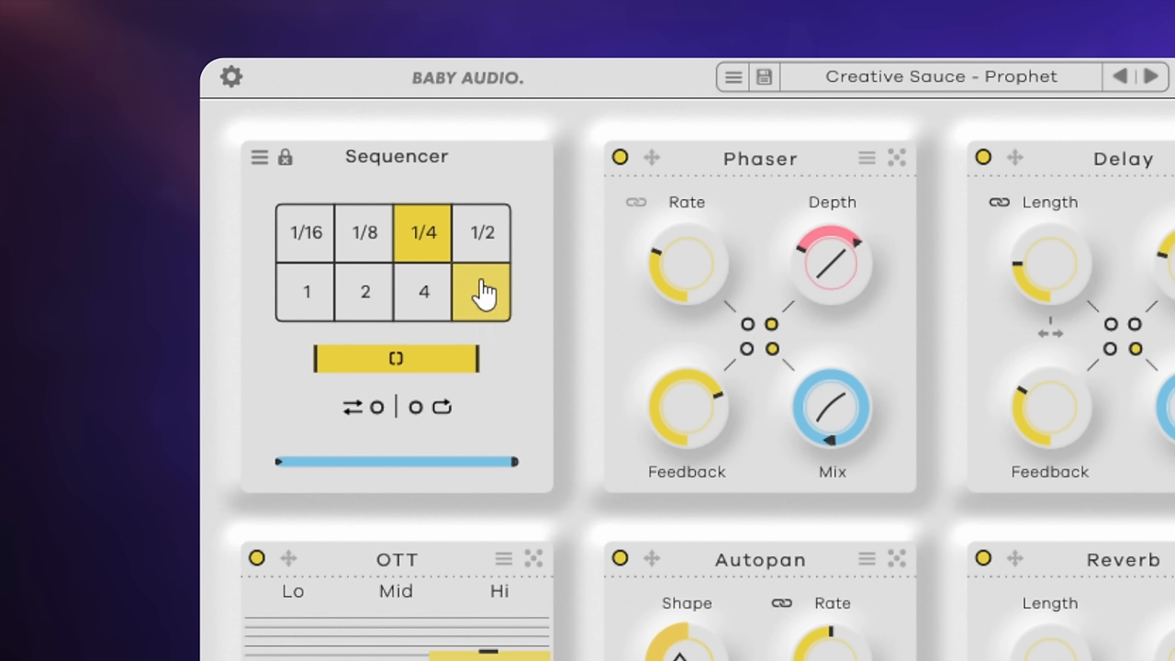
{"action": "left_click", "coordinate": [482, 292]}
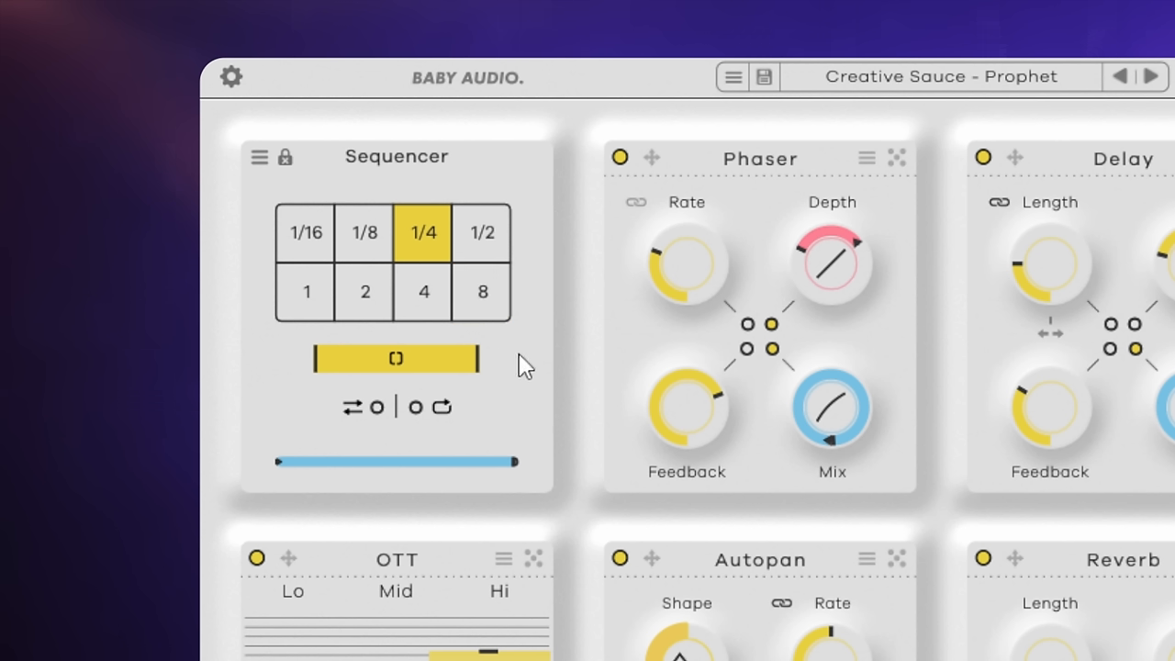
{"action": "mouse_move", "coordinate": [518, 358]}
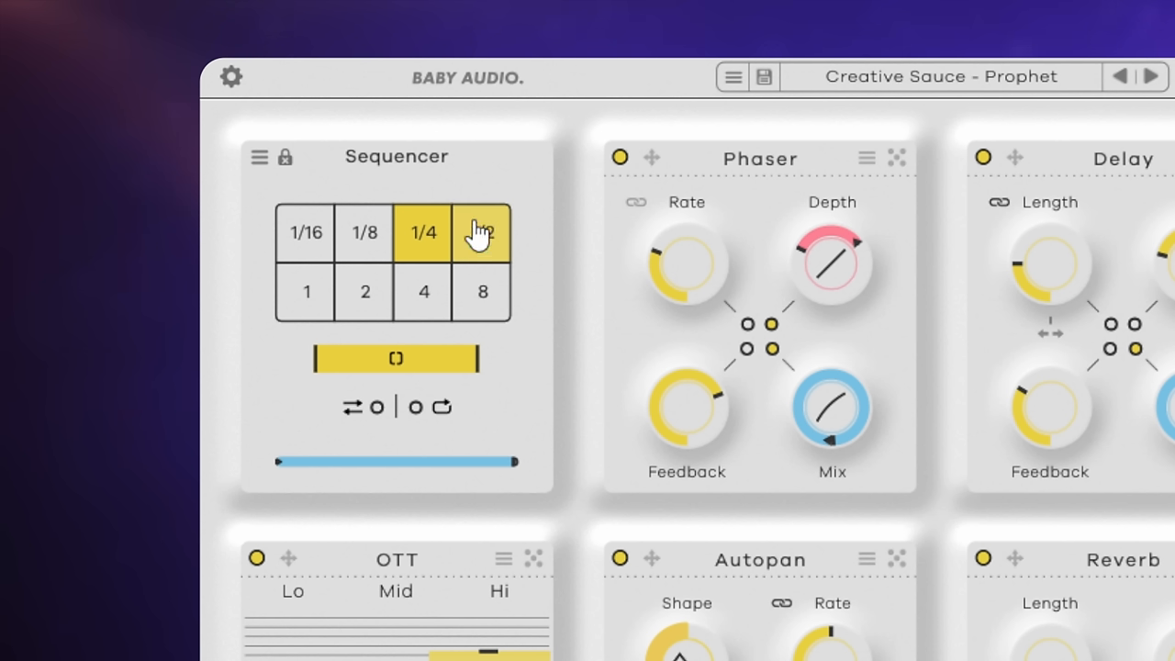
{"action": "left_click", "coordinate": [482, 232]}
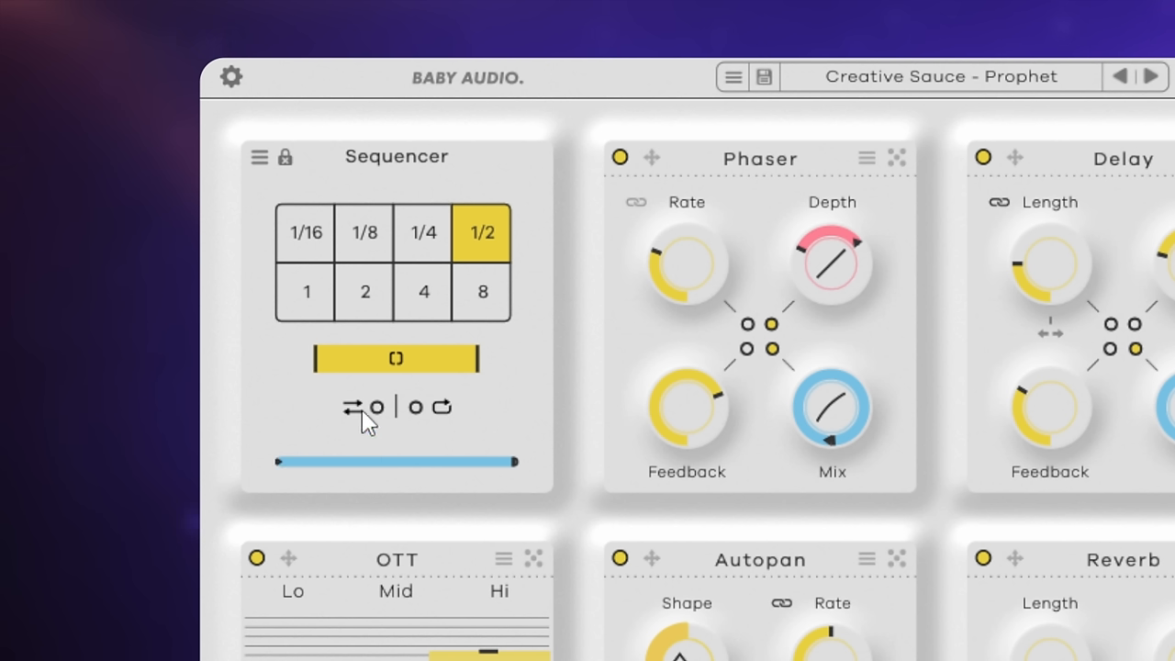
{"action": "mouse_move", "coordinate": [417, 417]}
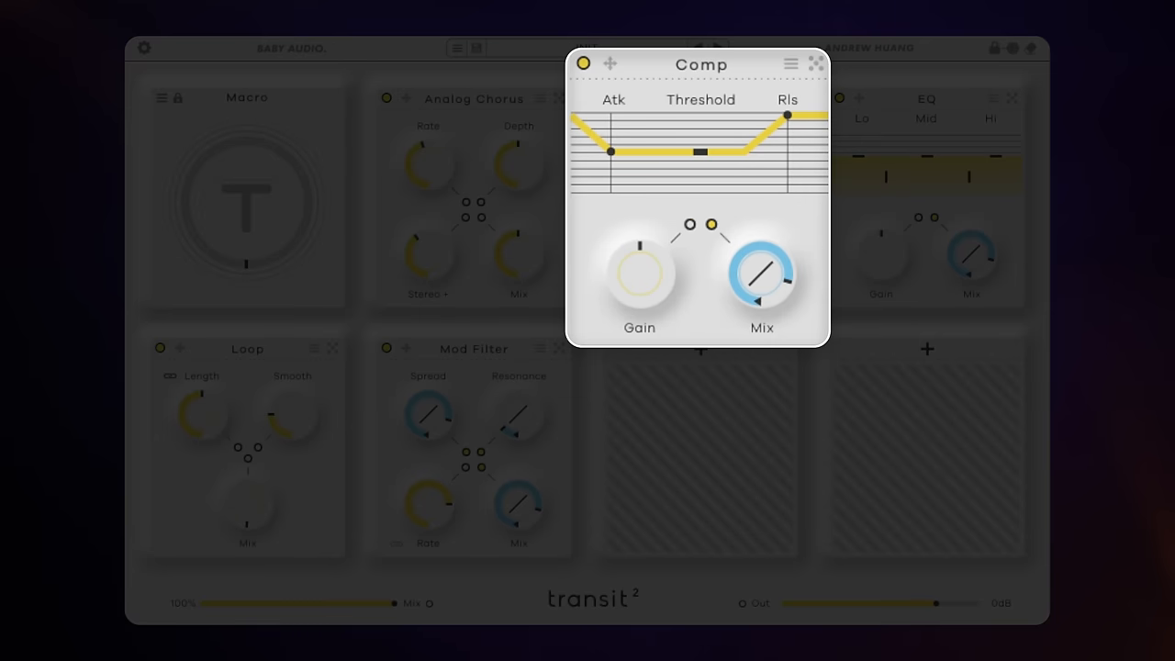
- Rearrange modules in the INIT patch's effect chain
{"action": "left_click_drag", "start_coordinate": [699, 151], "coordinate": [713, 153]}
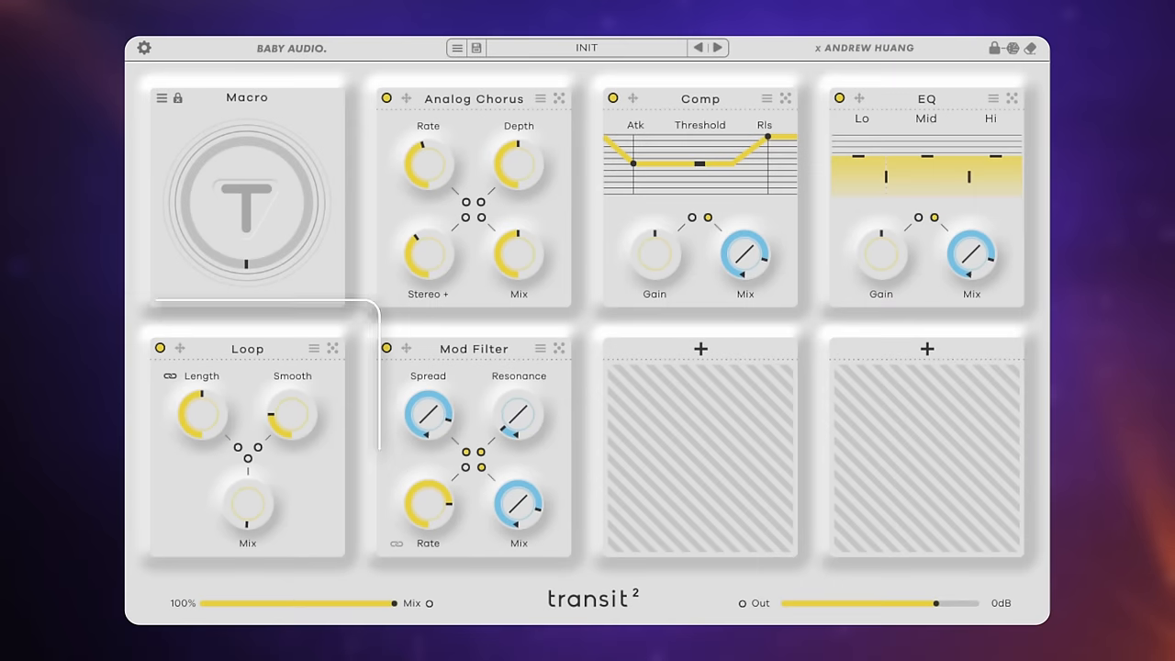
{"action": "left_click", "coordinate": [559, 347]}
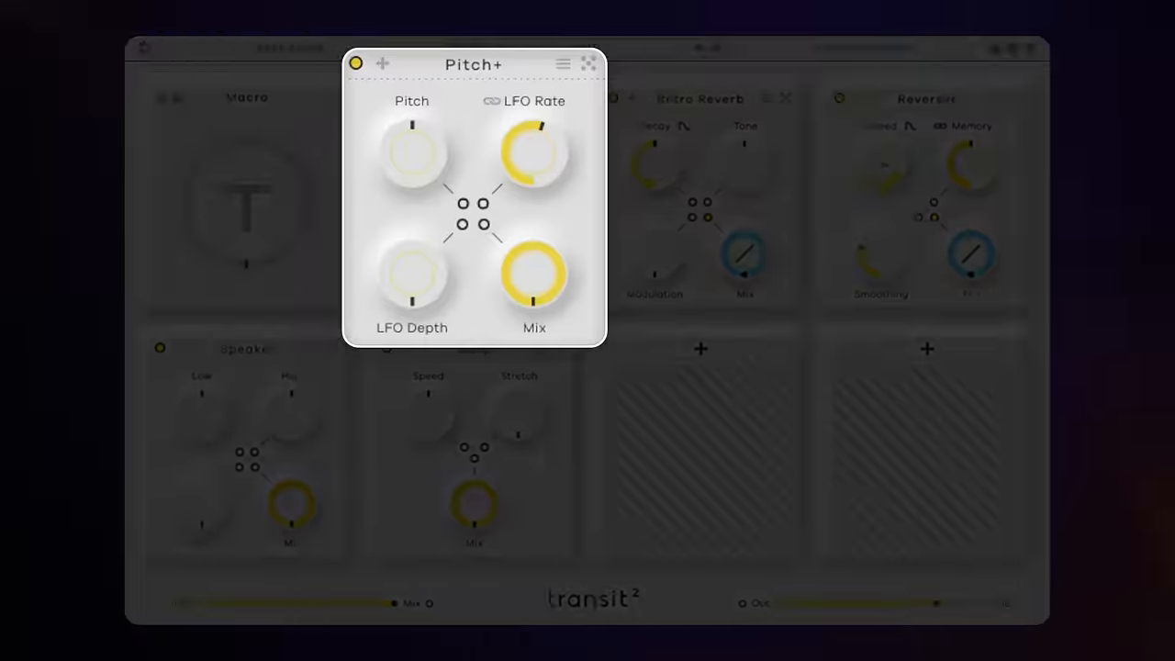
- Add Pitch+ to the INIT chain alongside Retro Reverb, Reverser, Speaker and Warp
{"action": "left_click", "coordinate": [700, 98]}
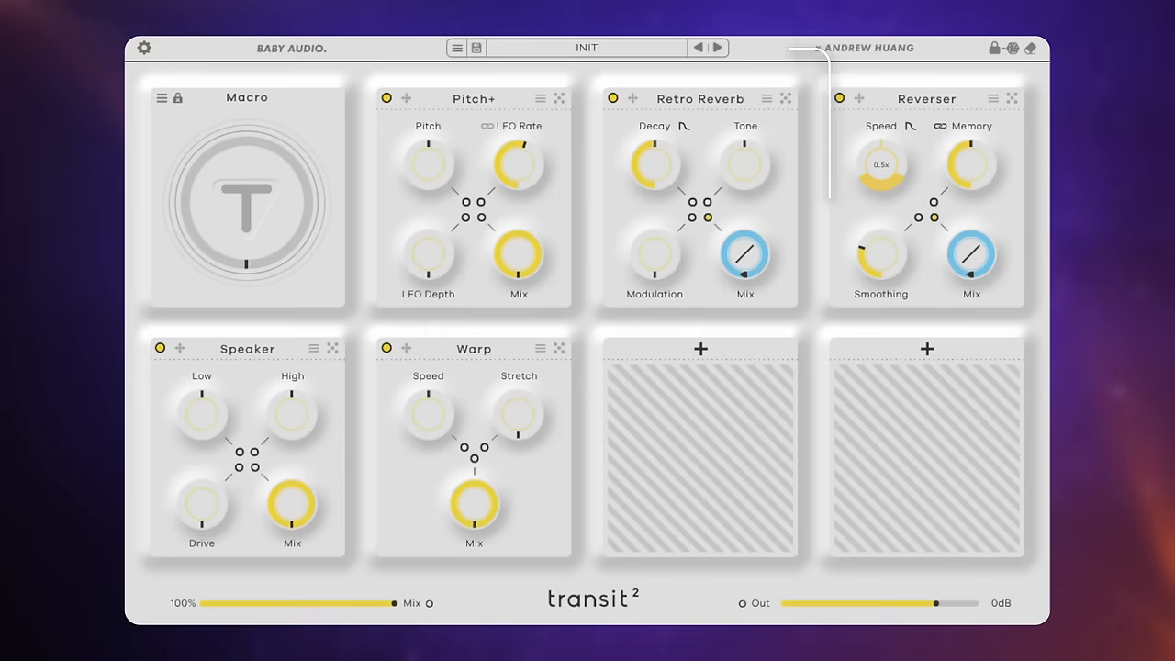
{"action": "left_click", "coordinate": [1011, 99]}
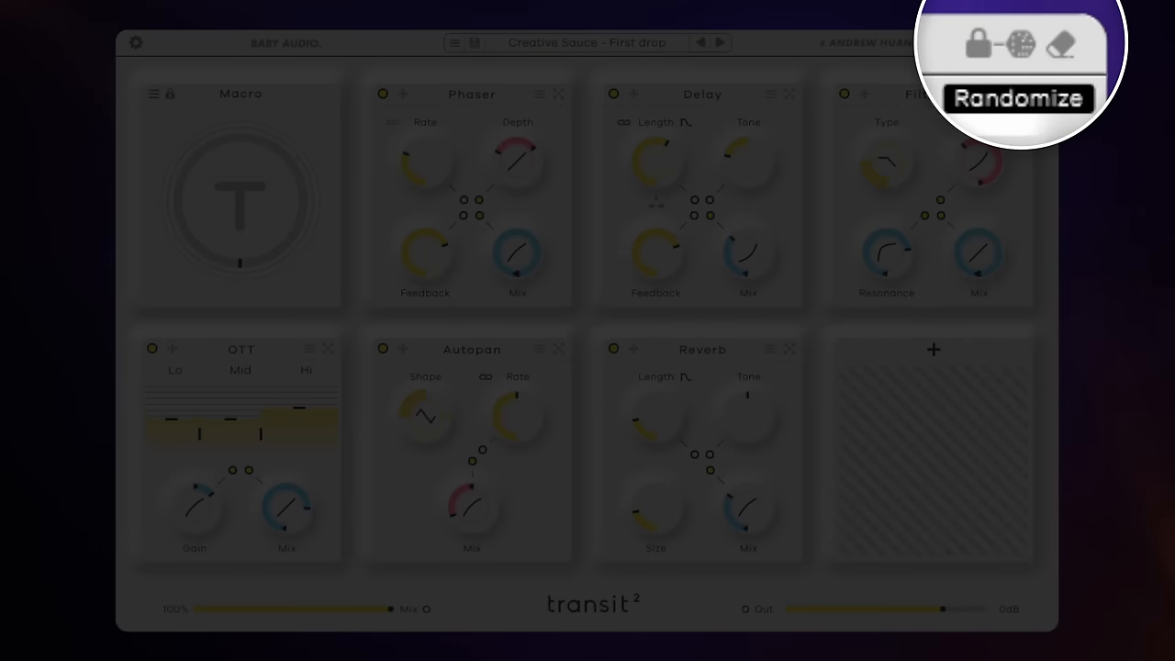
- Randomize repeatedly until the lower slots become Flanger, Analog Chorus, Reverser and Autopan
{"action": "left_click", "coordinate": [1018, 43]}
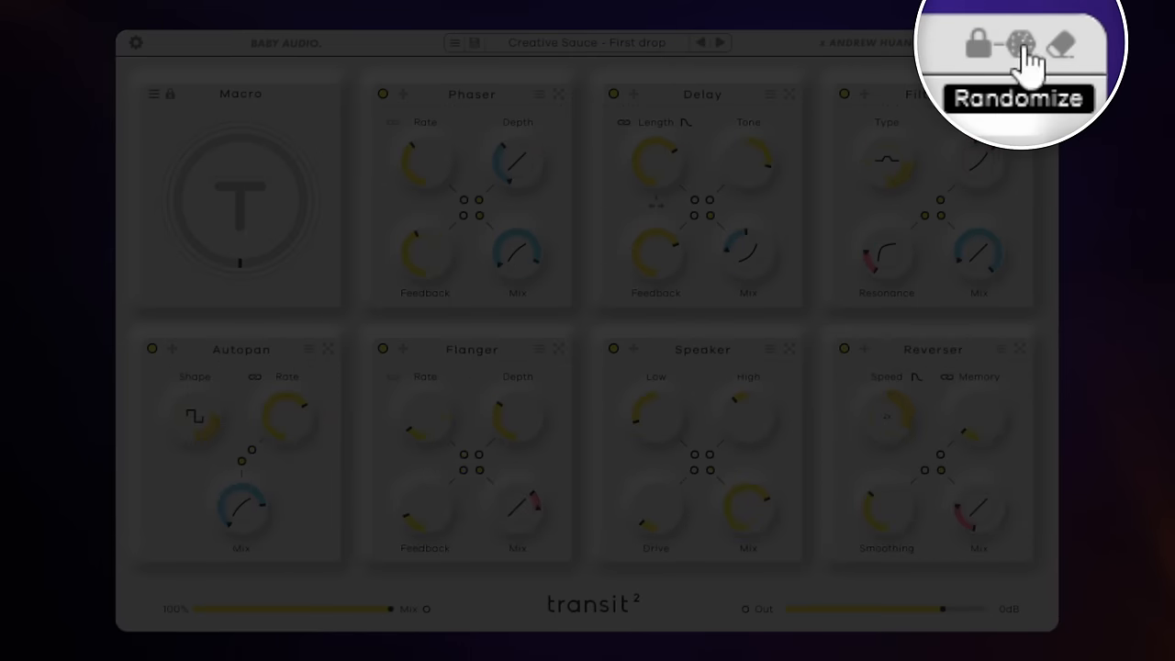
{"action": "left_click", "coordinate": [1018, 43]}
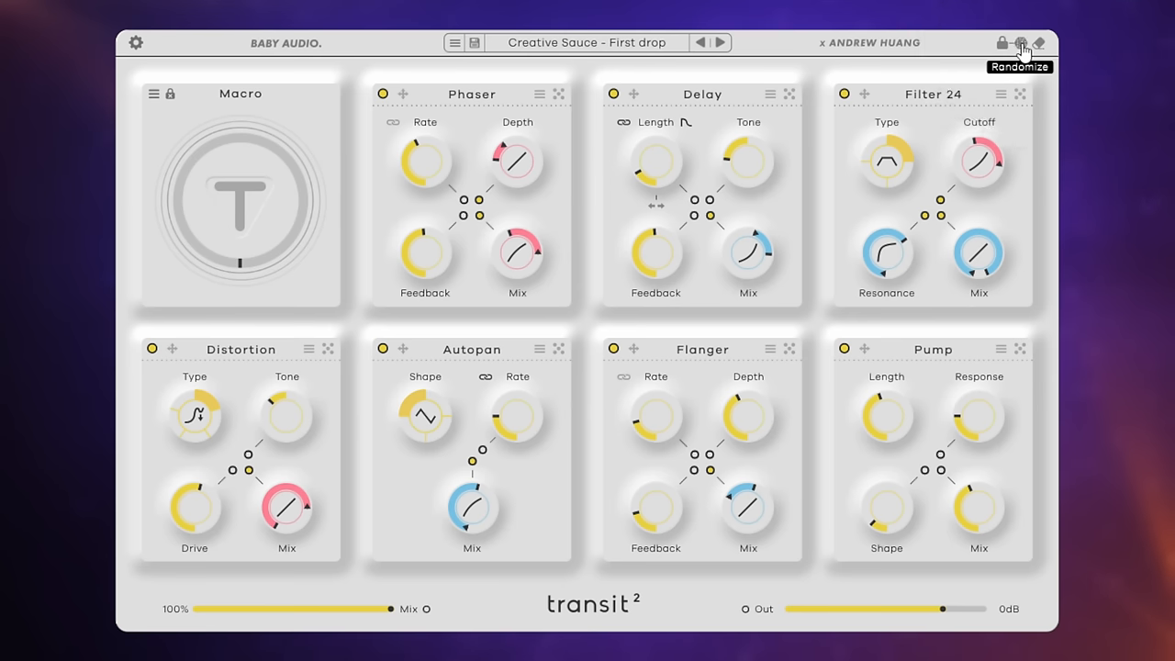
{"action": "left_click", "coordinate": [1019, 42]}
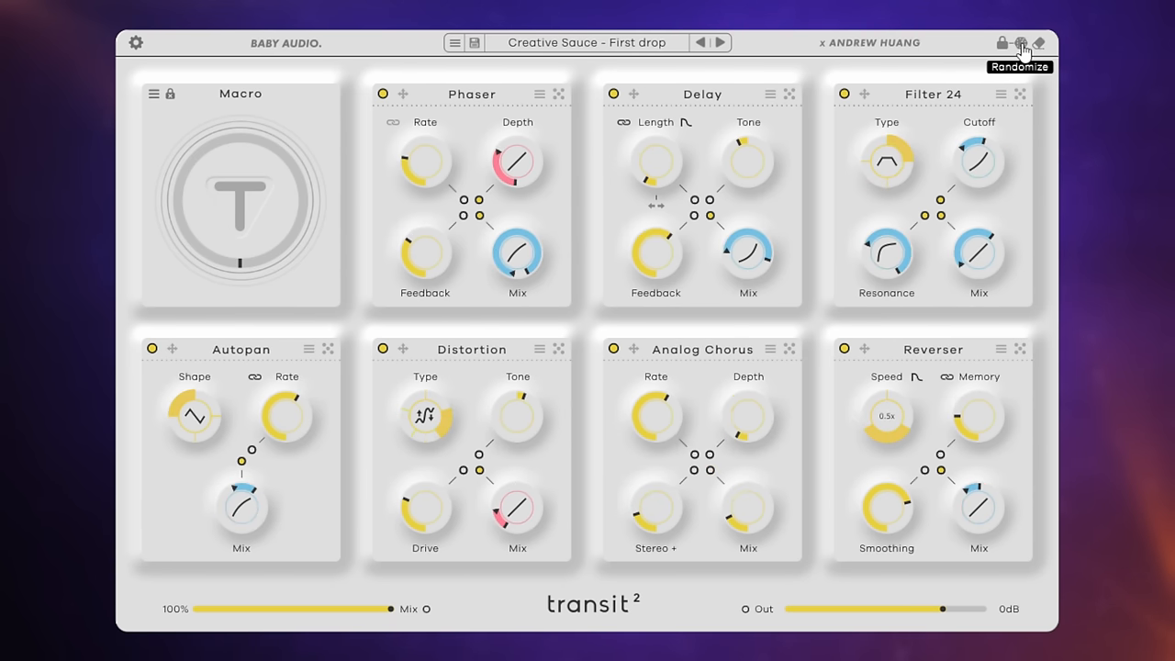
{"action": "left_click", "coordinate": [1020, 42]}
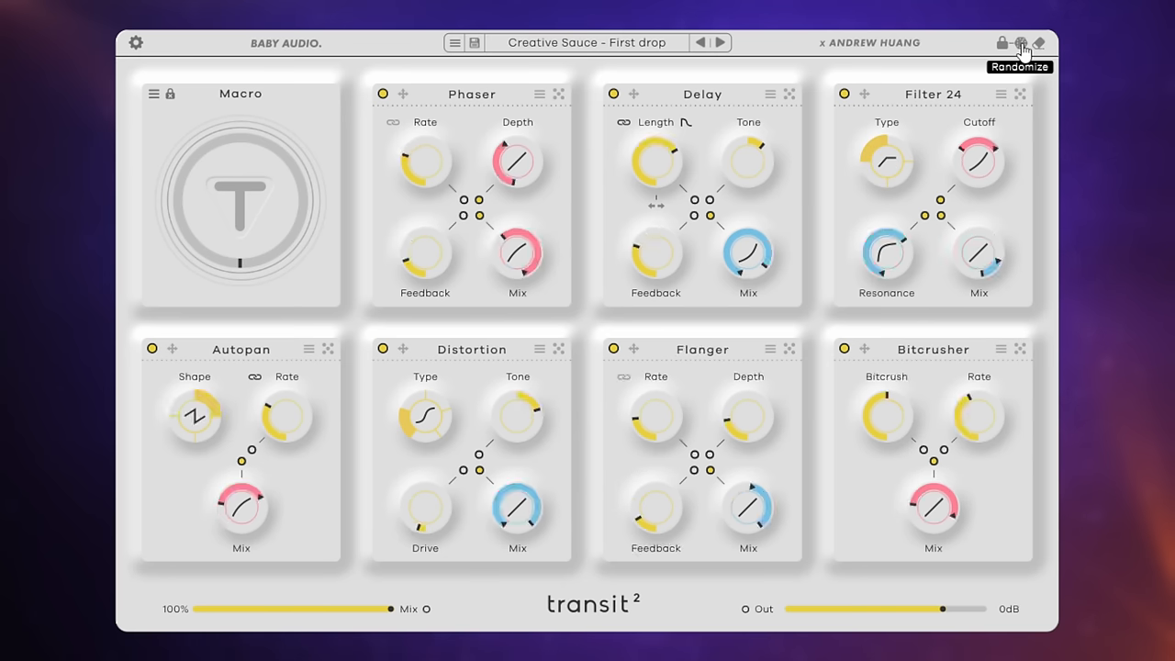
{"action": "left_click", "coordinate": [1020, 42]}
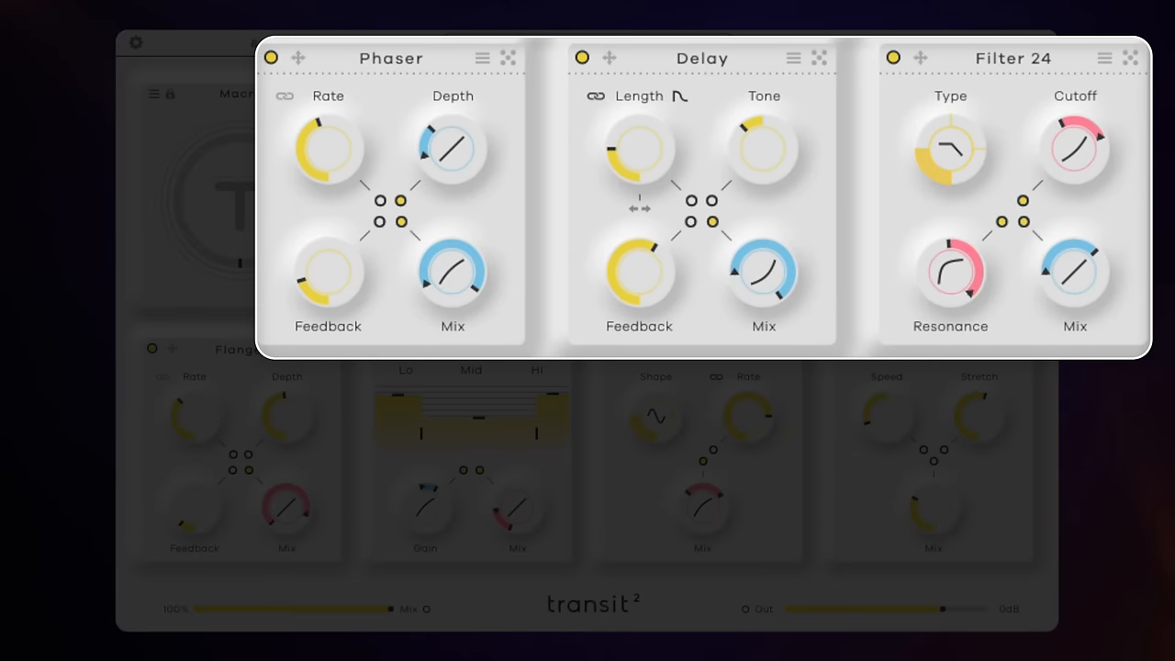
{"action": "left_click", "coordinate": [1046, 43]}
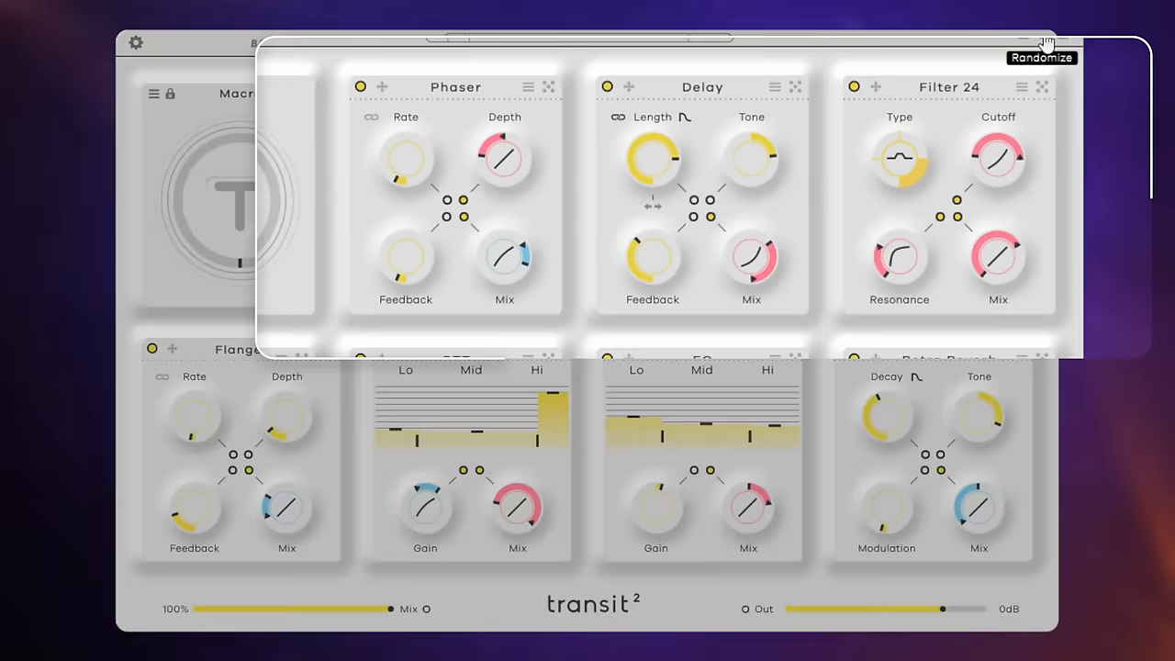
{"action": "left_click", "coordinate": [1021, 43]}
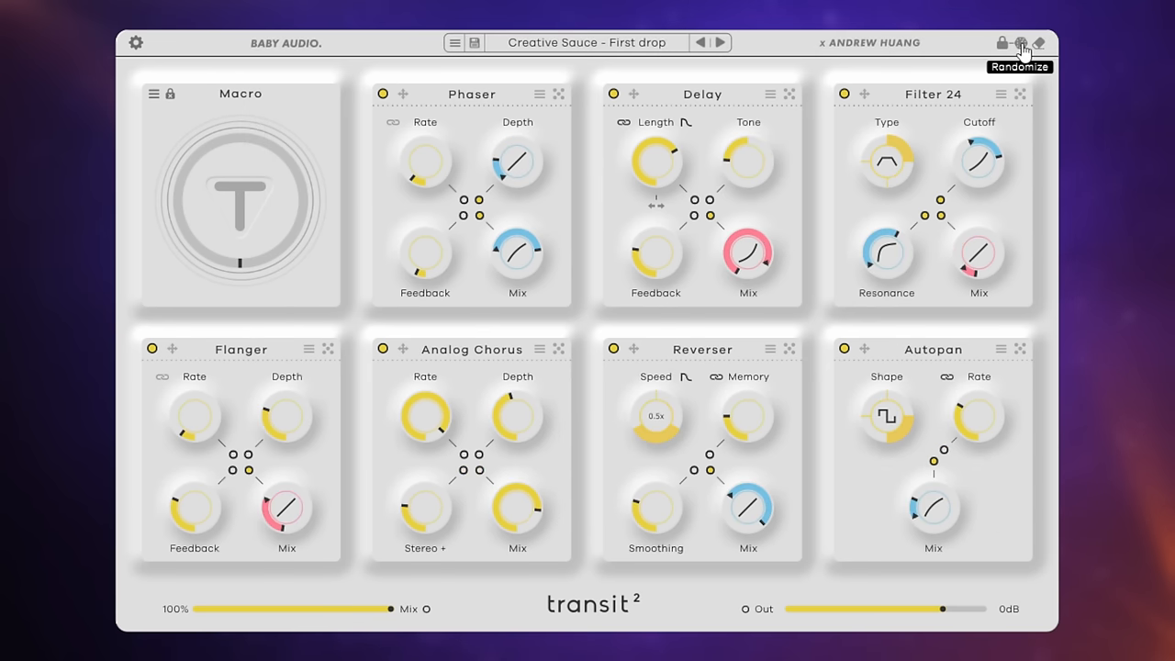
{"action": "mouse_move", "coordinate": [953, 48]}
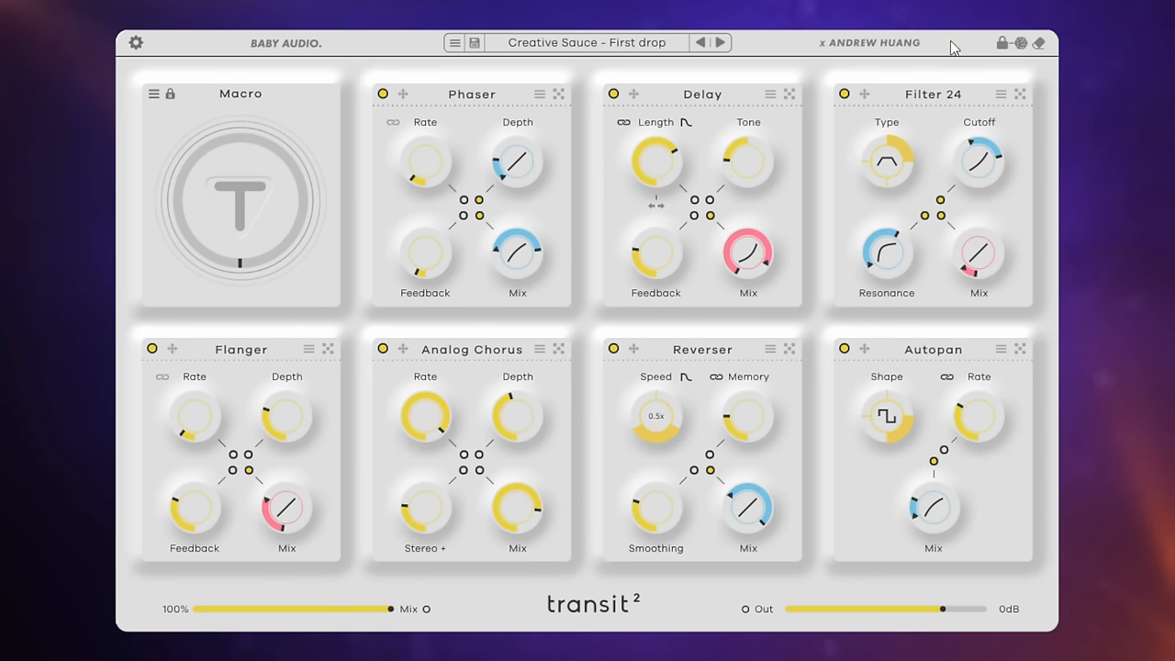
{"action": "mouse_move", "coordinate": [1004, 43]}
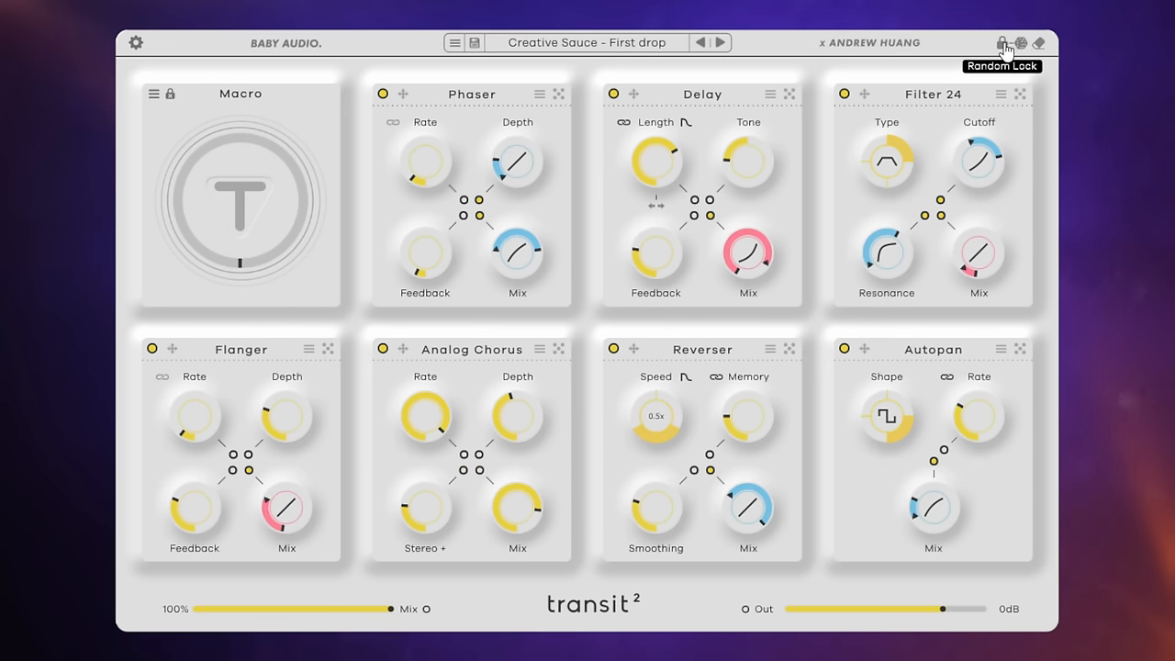
{"action": "left_click", "coordinate": [1002, 43]}
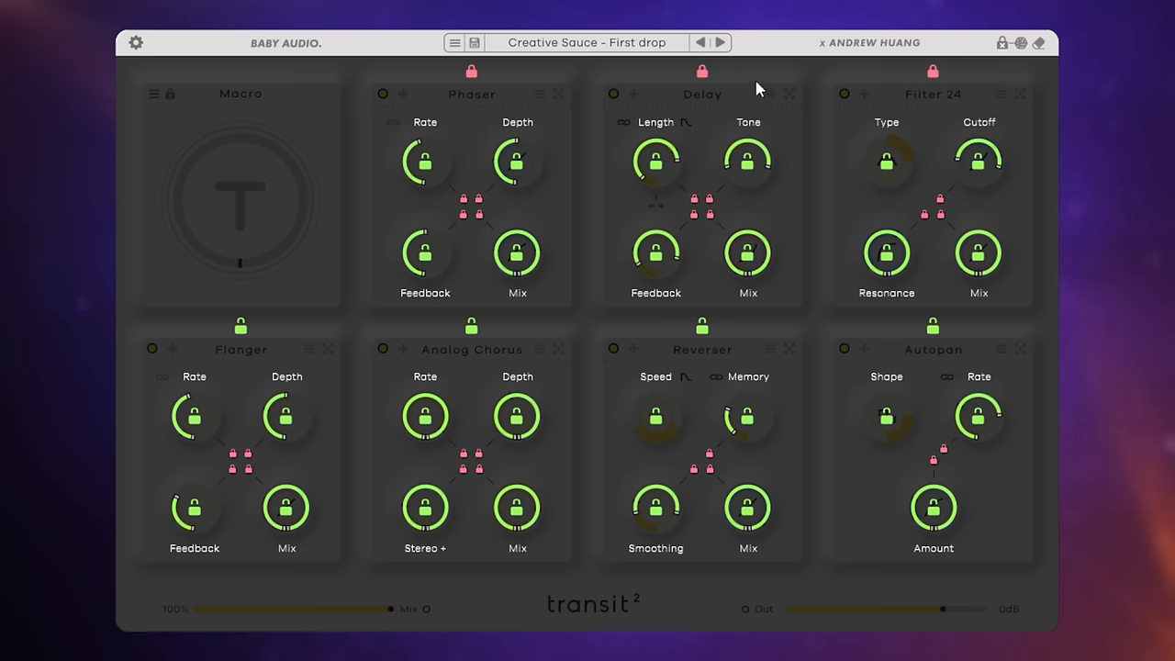
{"action": "mouse_move", "coordinate": [734, 94]}
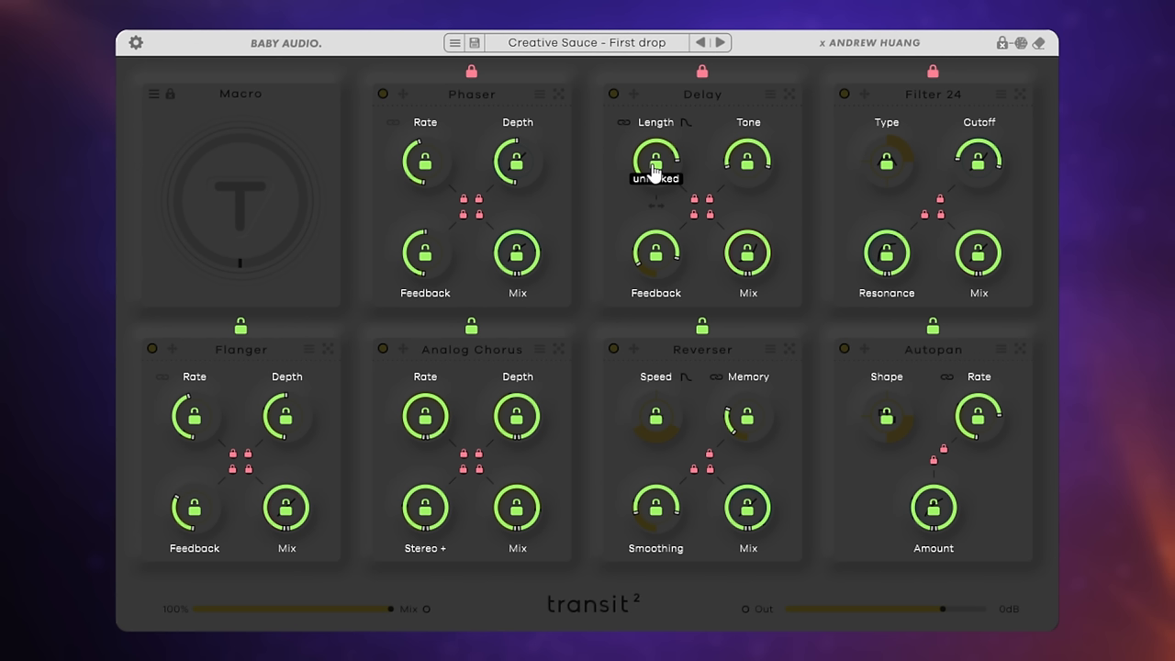
{"action": "mouse_move", "coordinate": [1016, 53]}
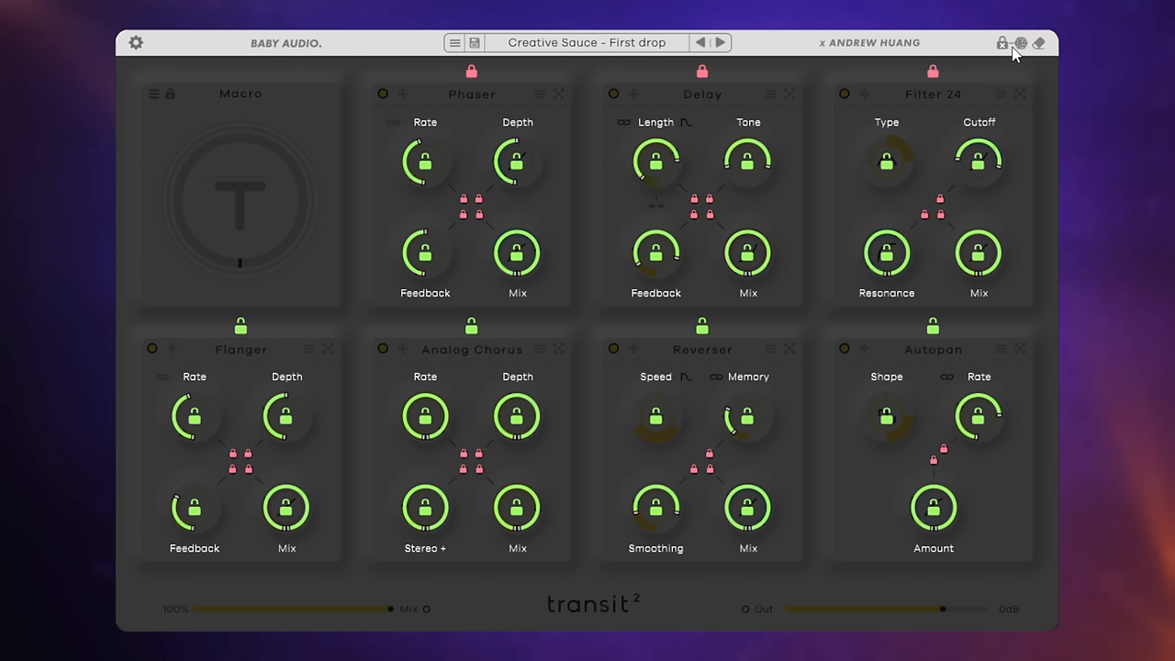
{"action": "left_click", "coordinate": [1000, 42]}
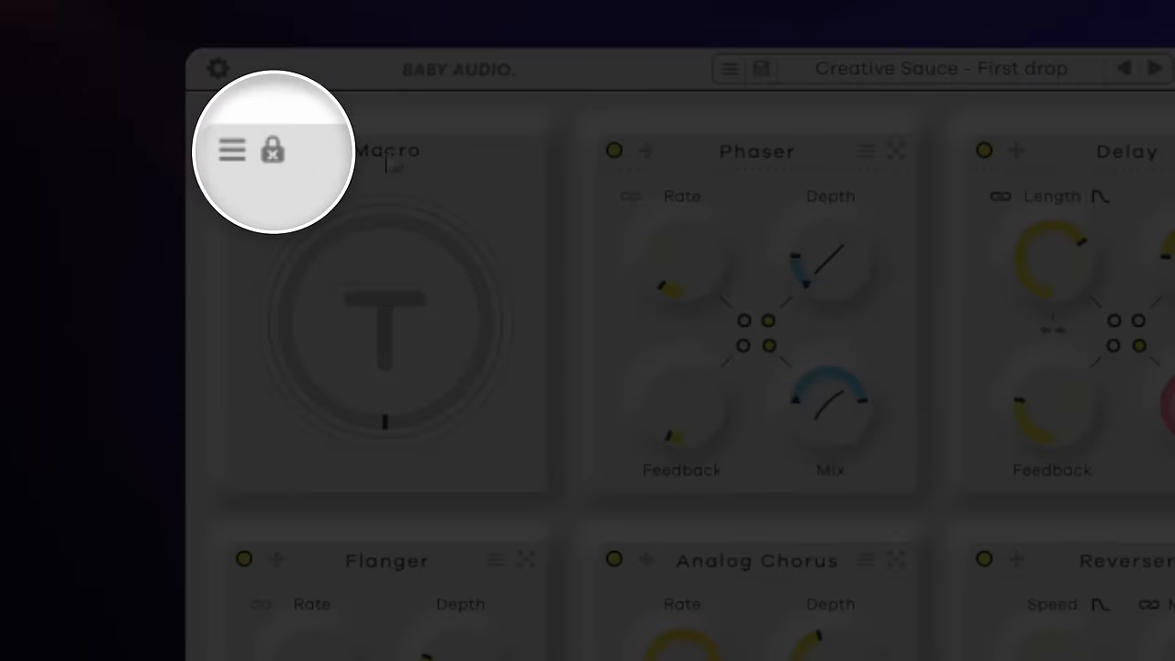
- Open the macro mode options menu on the First drop patch's modulation slot
{"action": "left_click", "coordinate": [231, 149]}
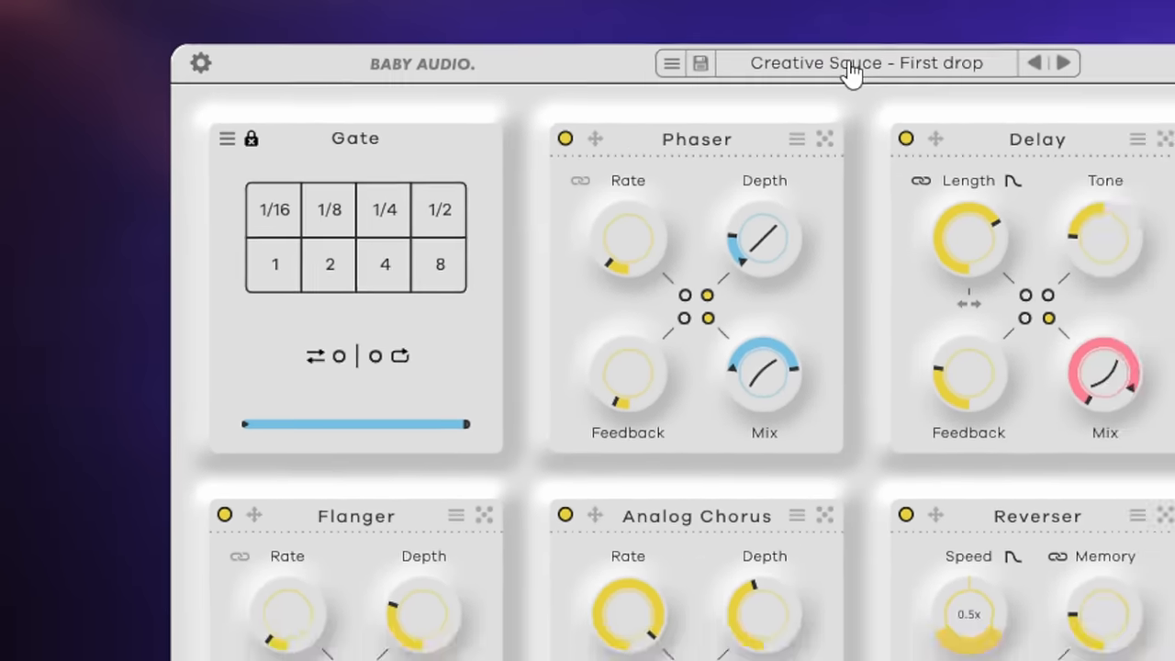
- Step to the Transition - Bass Maker preset and set the Gate rate to 8
{"action": "left_click", "coordinate": [865, 62]}
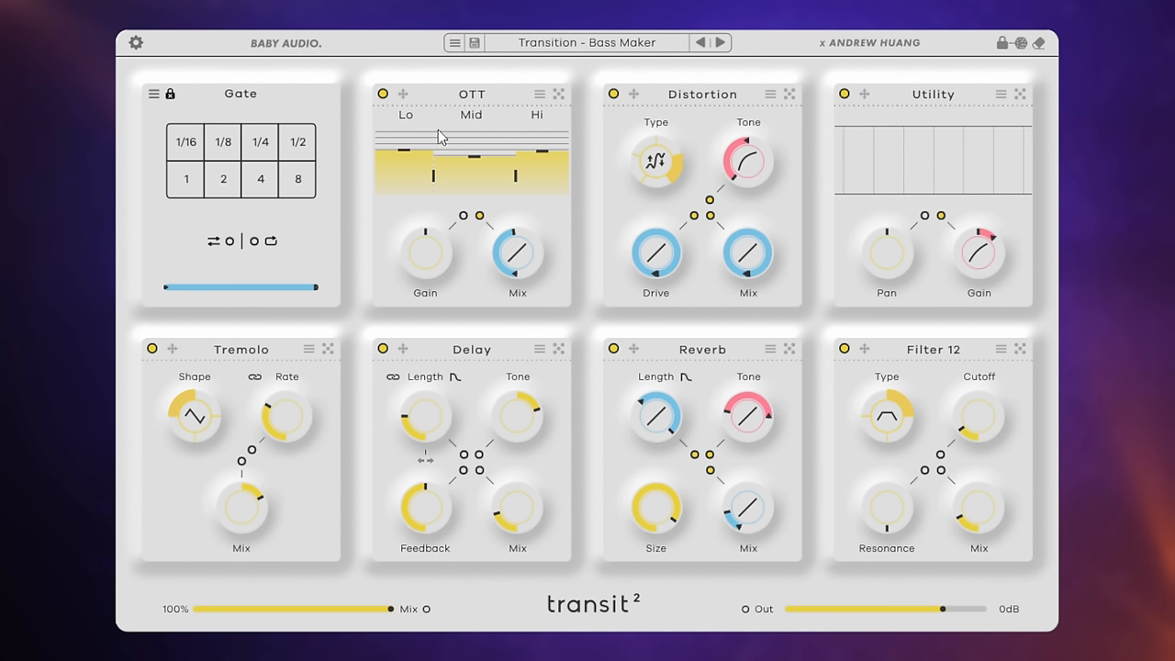
{"action": "left_click", "coordinate": [296, 179]}
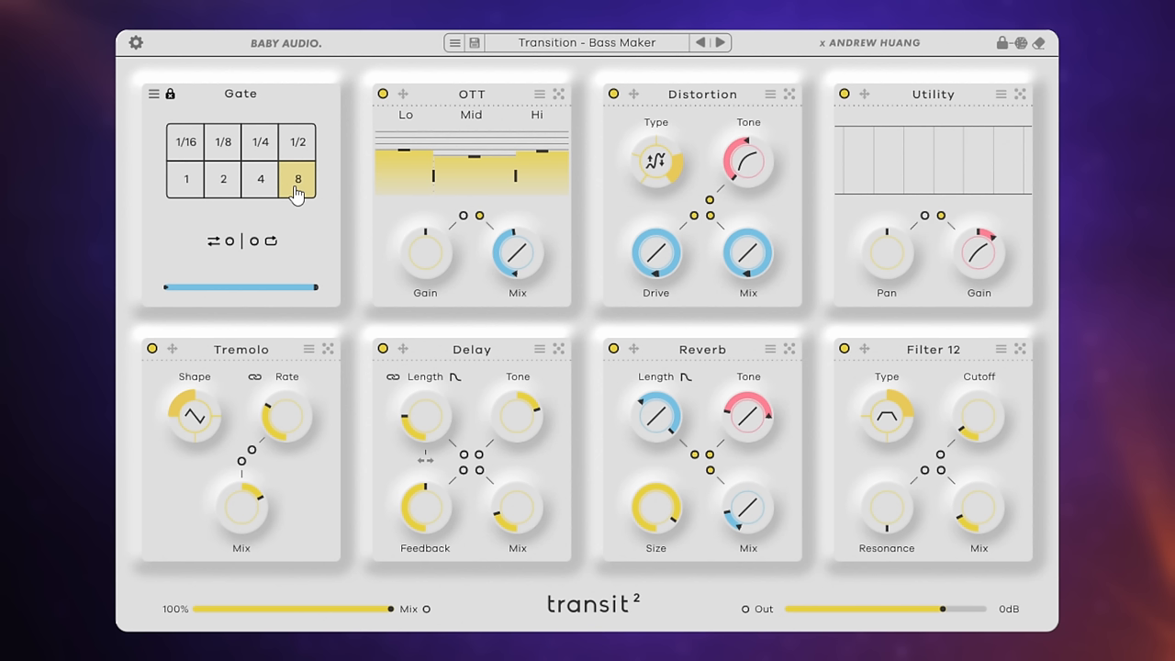
{"action": "left_click", "coordinate": [297, 178]}
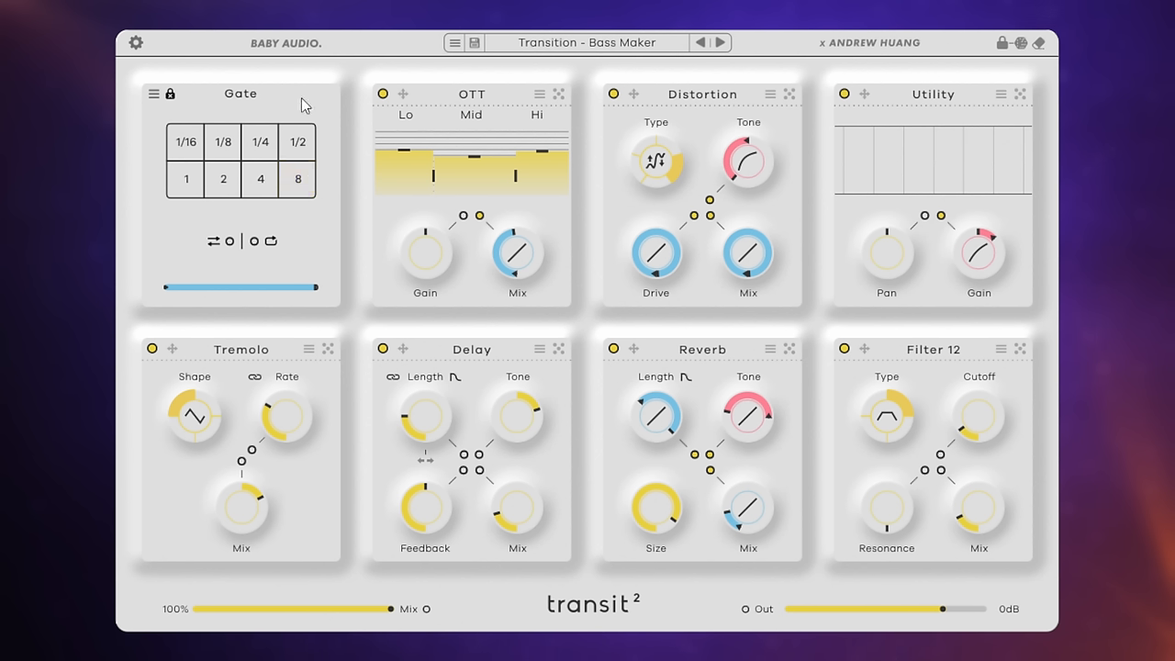